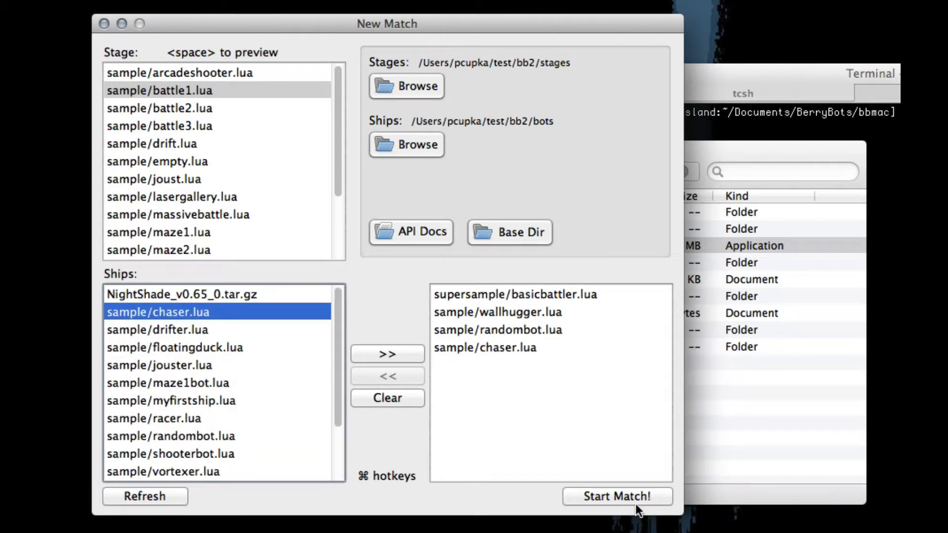
# Start the battle1 match with BasicBattler, WallHugger, RandomBot and Chaser.
pyautogui.click(616, 496)
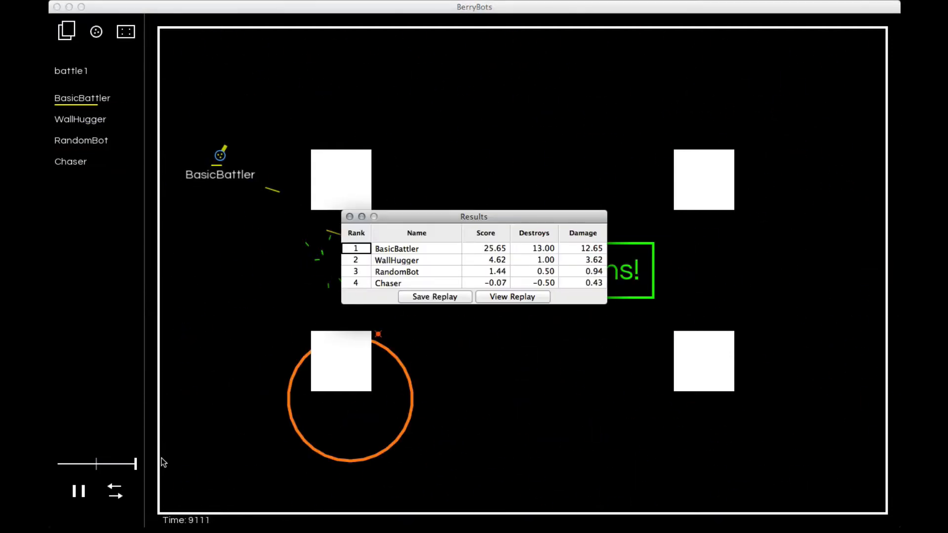
pyautogui.moveTo(537, 256)
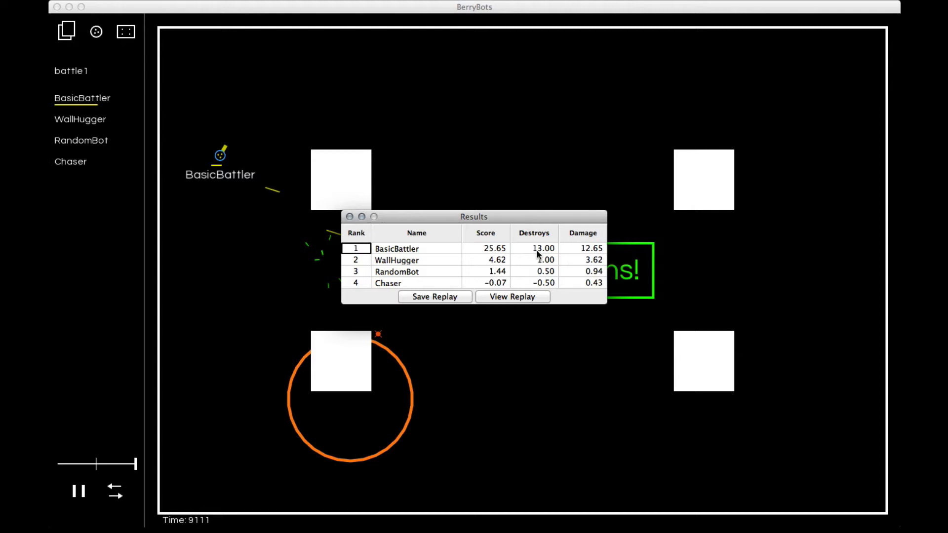
pyautogui.moveTo(502, 261)
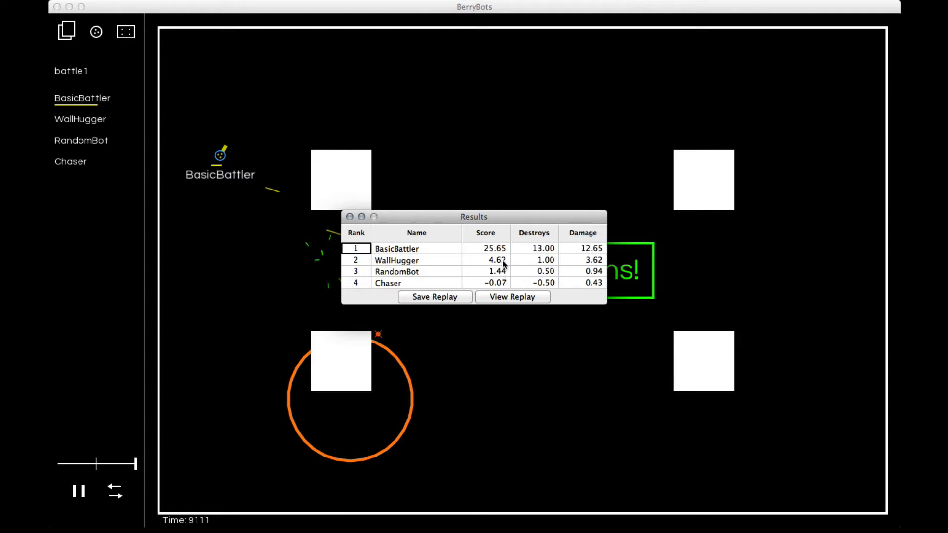
pyautogui.moveTo(442, 179)
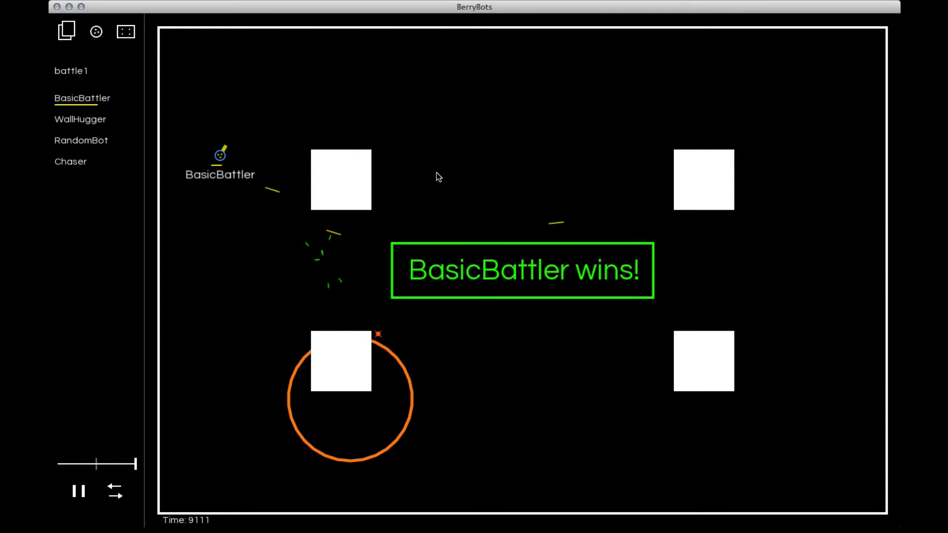
pyautogui.moveTo(50, 13)
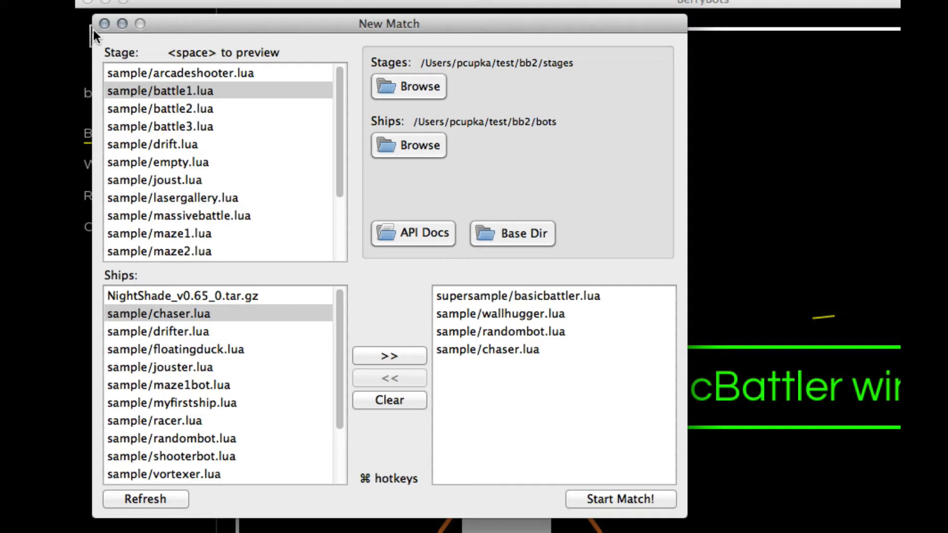
pyautogui.moveTo(404, 410)
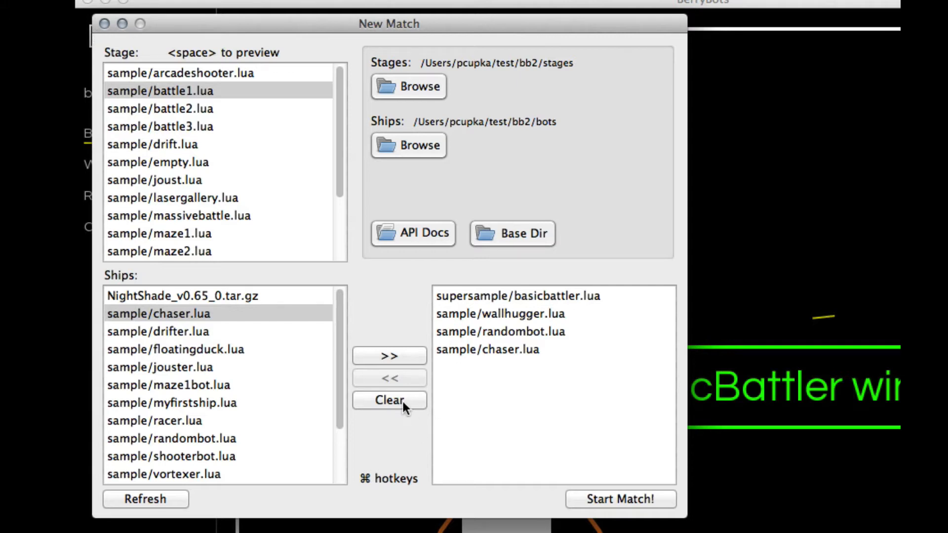
# Clear all ships from the match lineup and preview the battle1 stage.
pyautogui.click(389, 401)
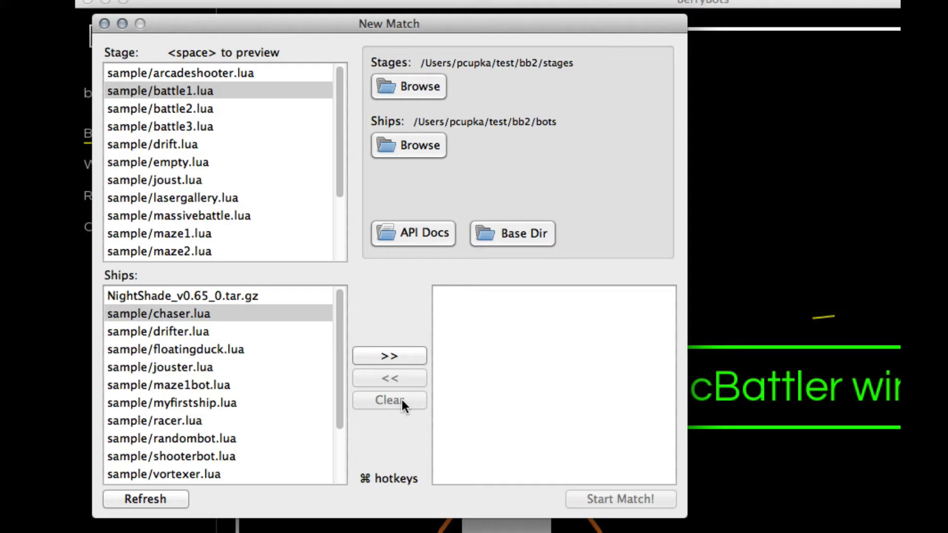
pyautogui.moveTo(557, 357)
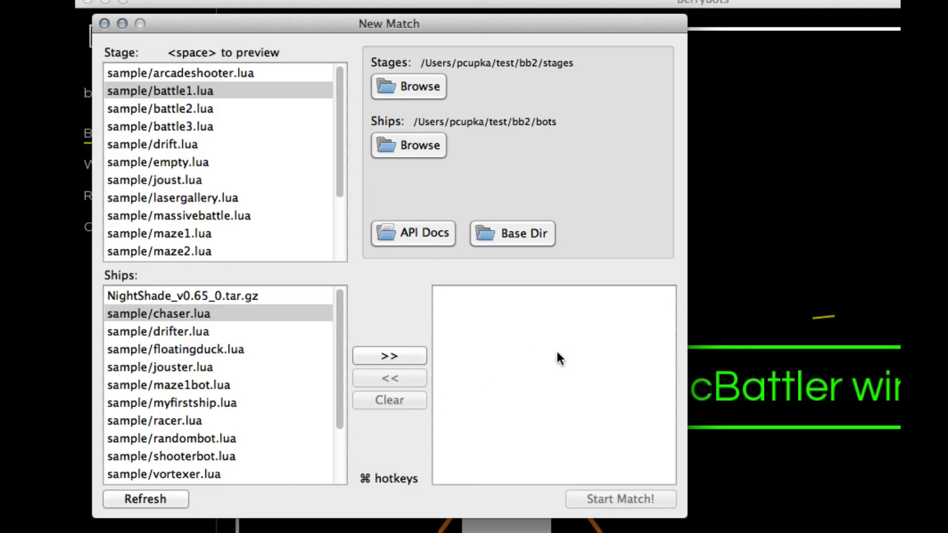
pyautogui.moveTo(220, 103)
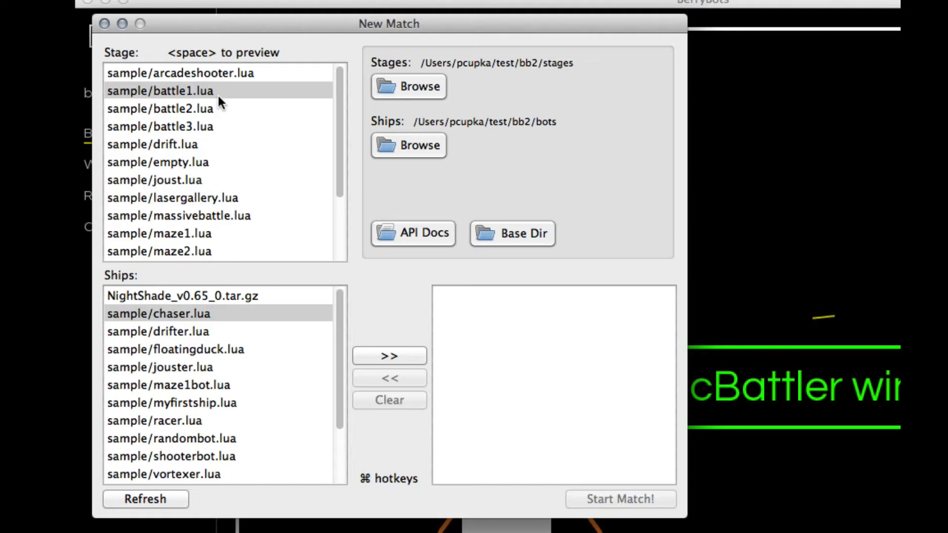
pyautogui.click(160, 90)
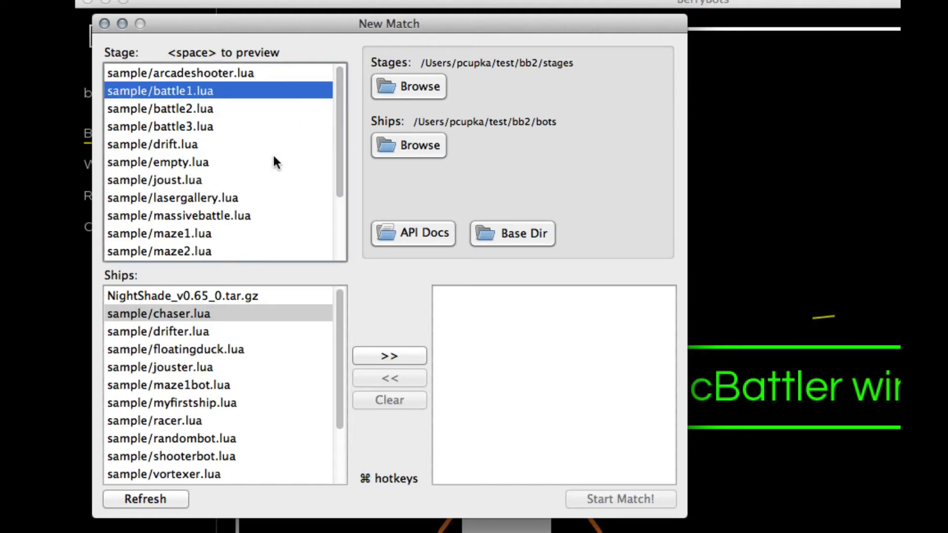
pyautogui.scroll(-3)
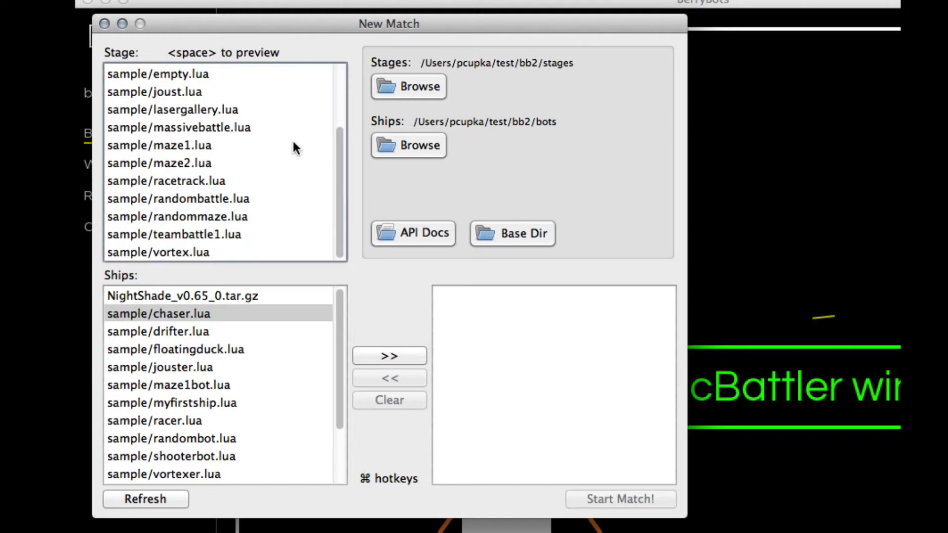
pyautogui.scroll(3)
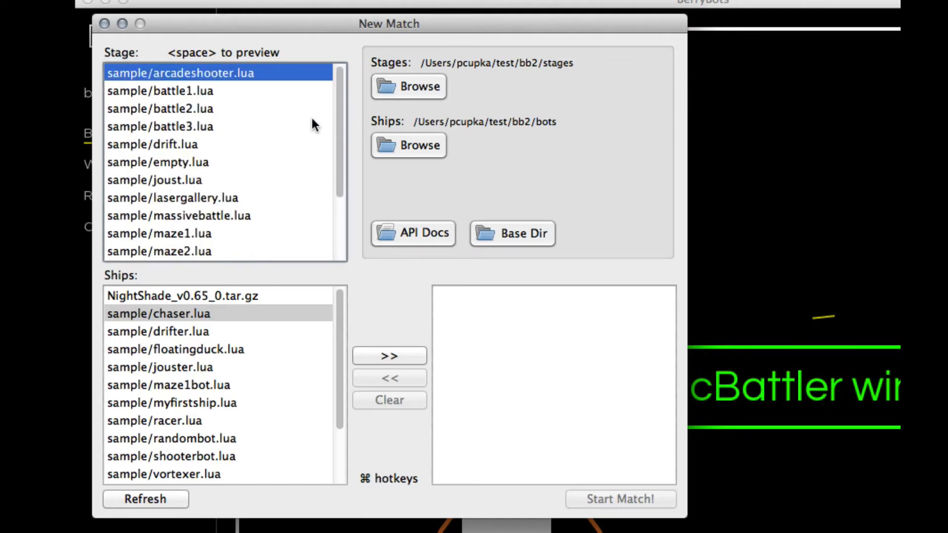
# Preview the vortex and arcadeshooter stages, then add ShooterBot as the ship.
pyautogui.click(159, 252)
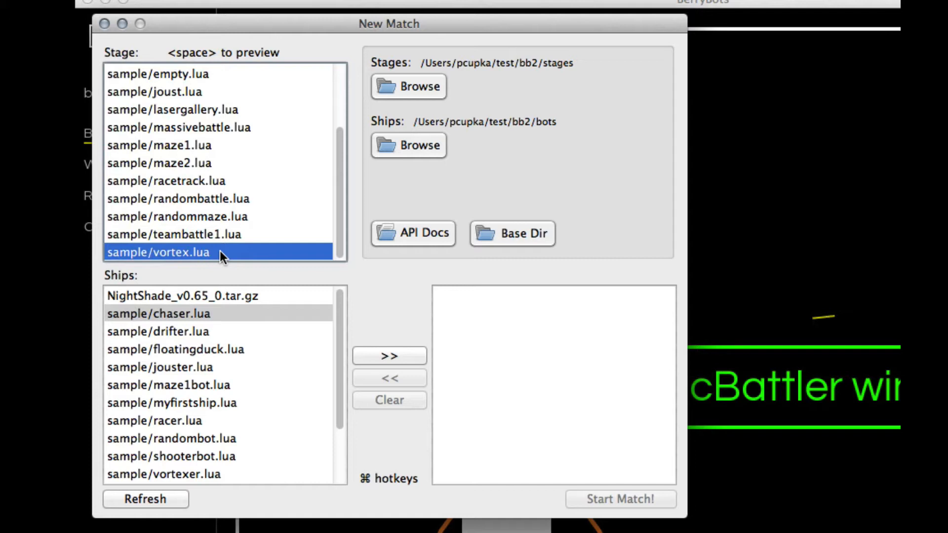
pyautogui.moveTo(245, 267)
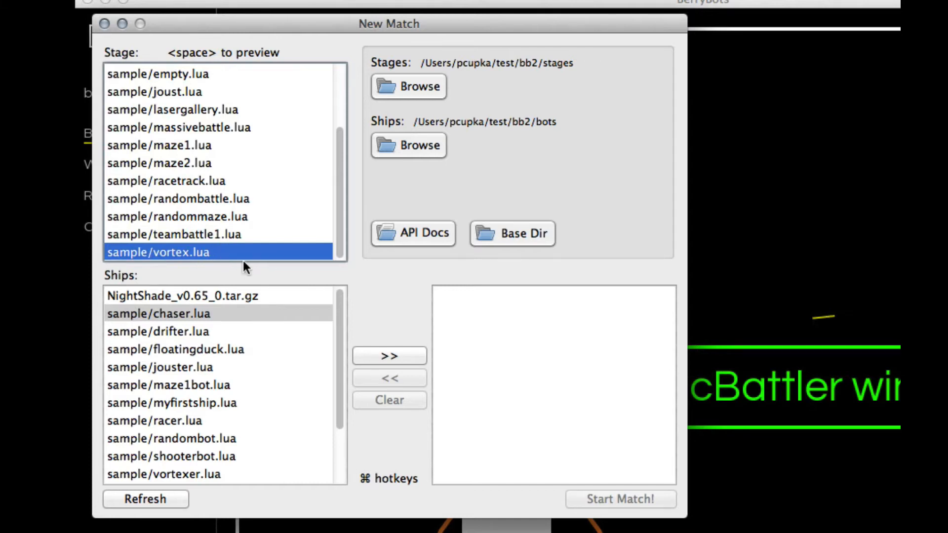
pyautogui.click(145, 498)
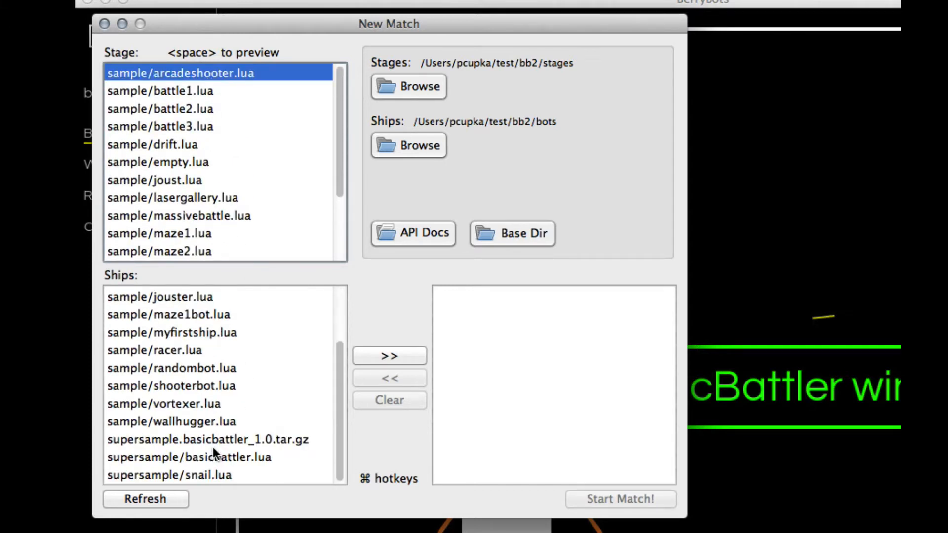
pyautogui.click(619, 499)
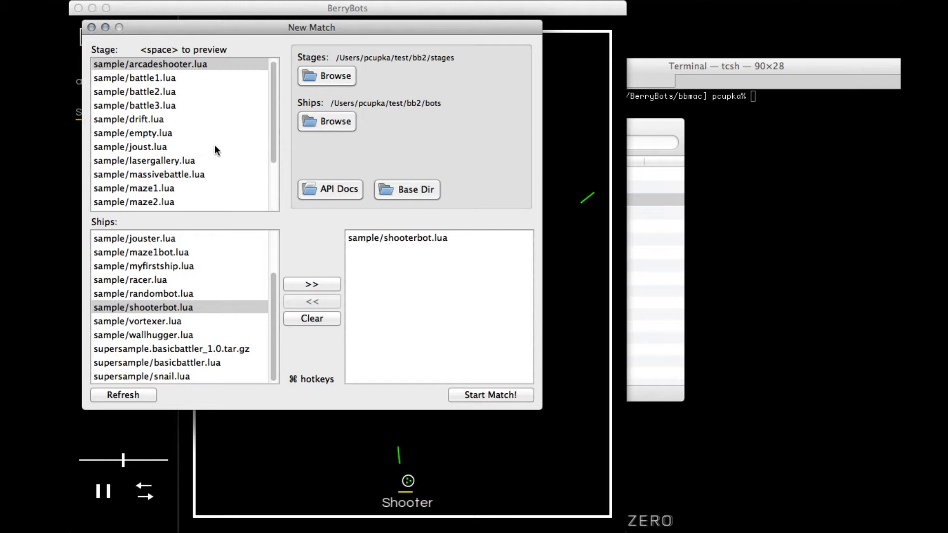
# Race NightShade against Racer ships on the racetrack stage, then begin another match setup.
pyautogui.scroll(-3)
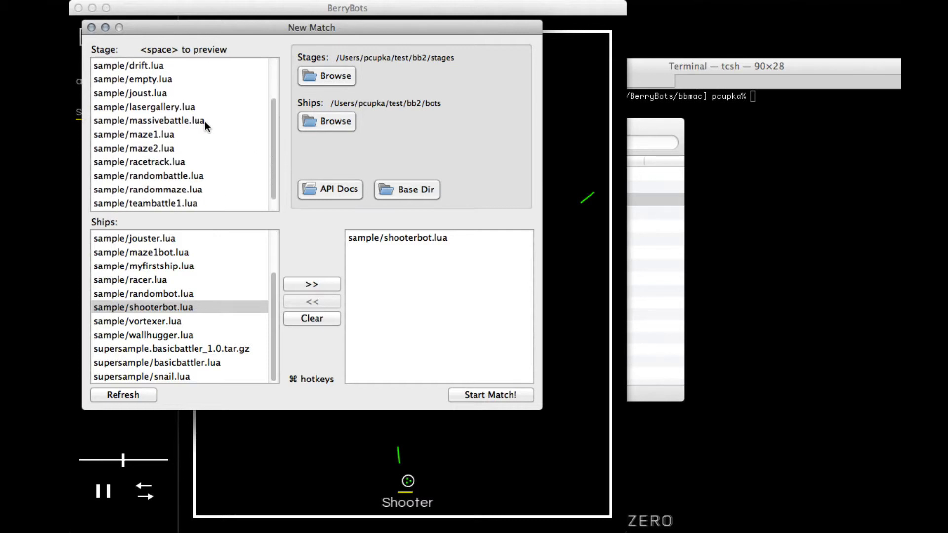
pyautogui.click(397, 237)
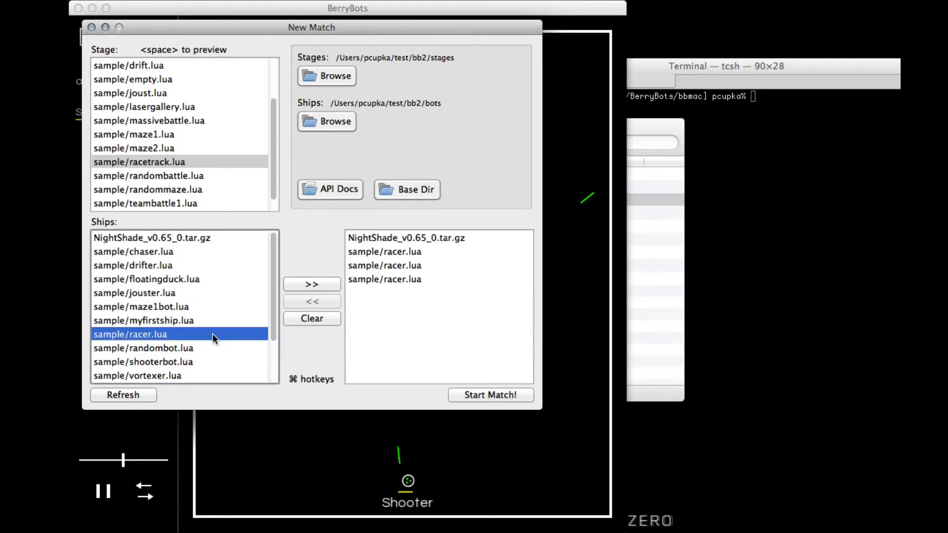
pyautogui.click(490, 395)
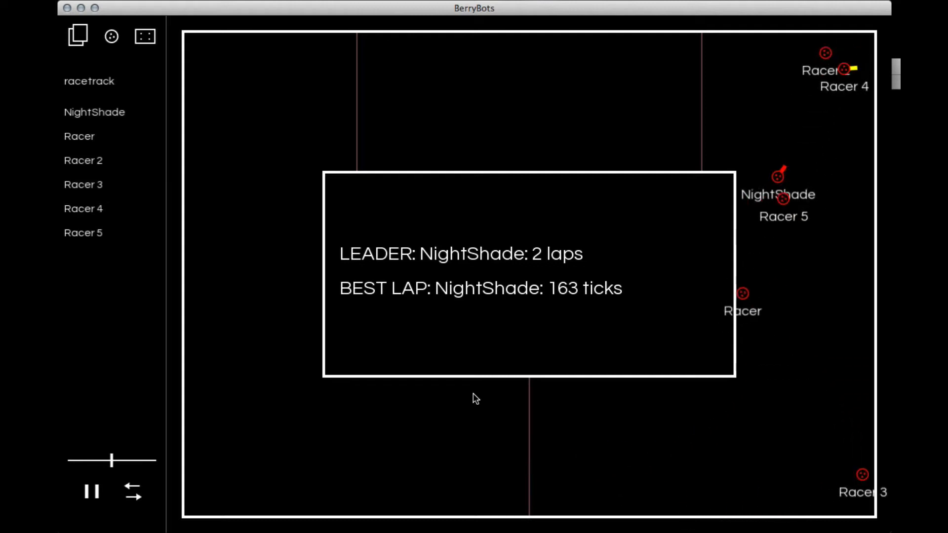
pyautogui.click(77, 35)
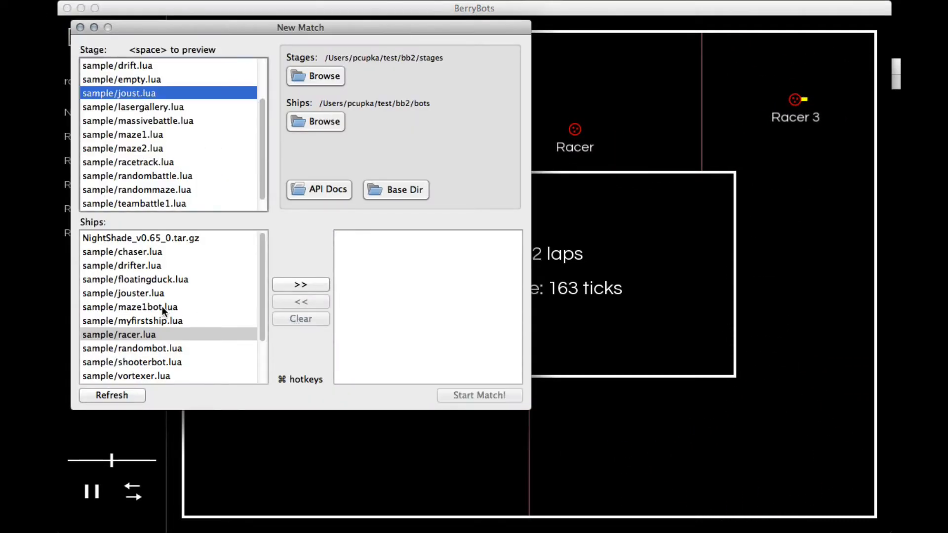
# Replace the jouster and chaser lineup with RandomBot for the teambattle1 match.
pyautogui.click(479, 395)
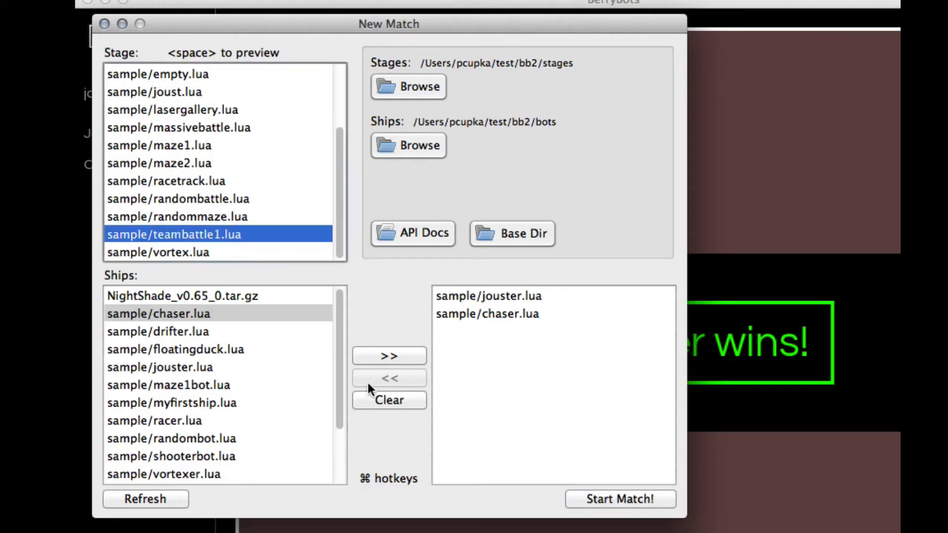
pyautogui.click(388, 399)
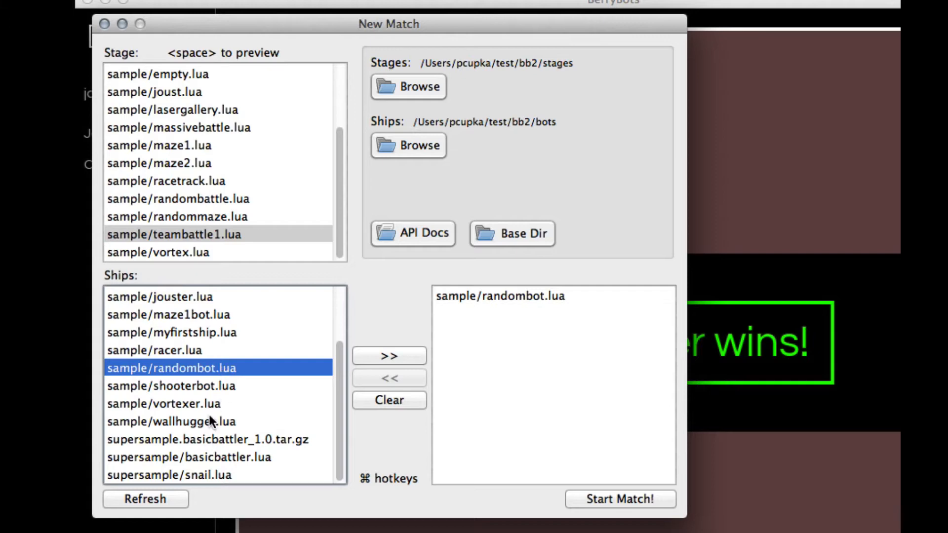
pyautogui.click(619, 499)
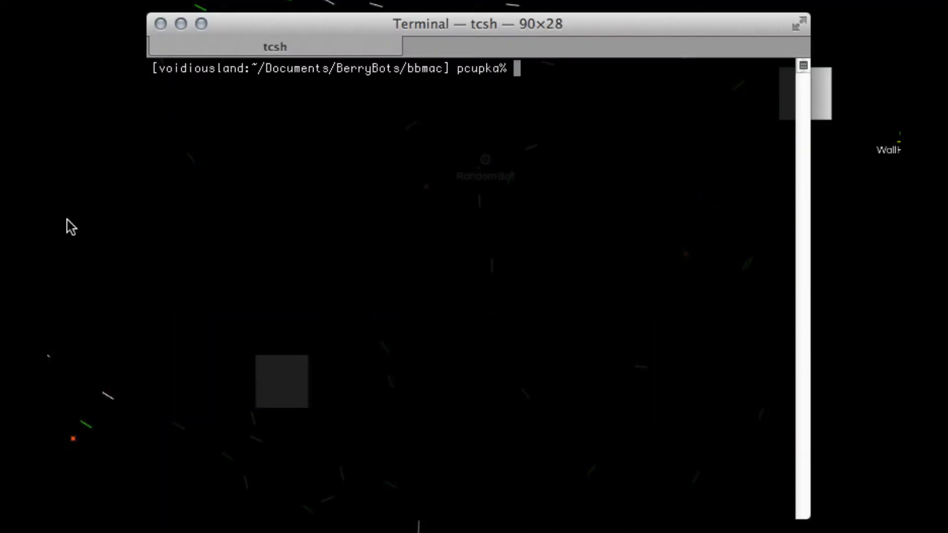
# Show berrybots.sh usage in Terminal, then launch the vortex stage with a sample bot.
pyautogui.write('./berrybots.')
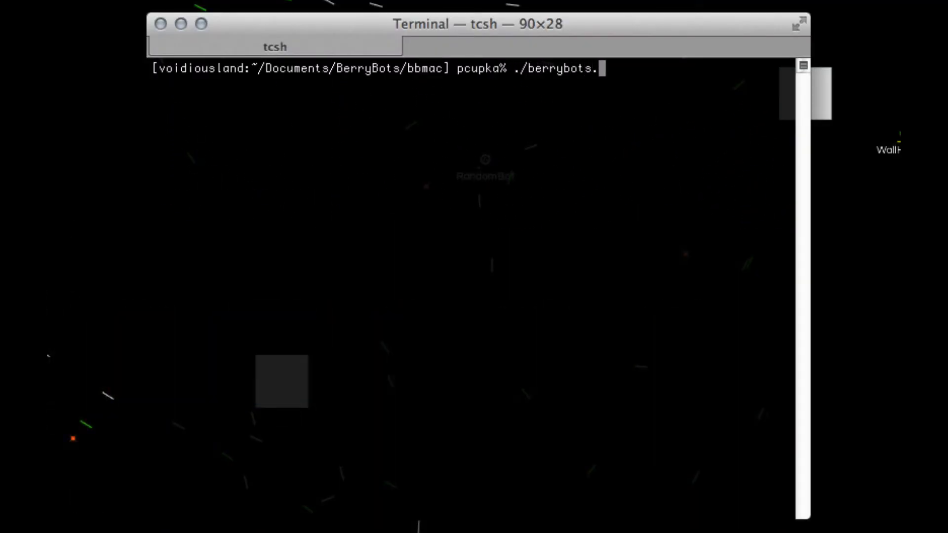
pyautogui.press('Return')
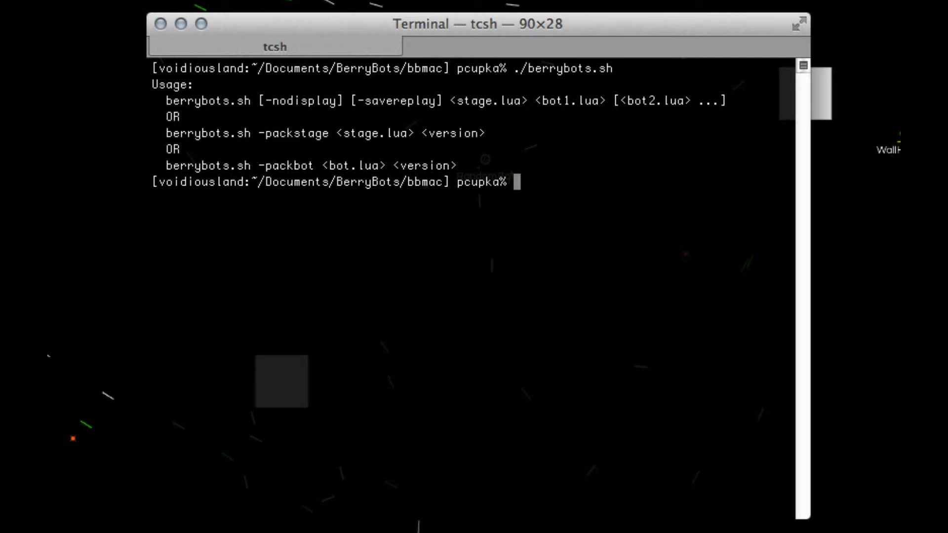
pyautogui.write('./berrybots.sh s')
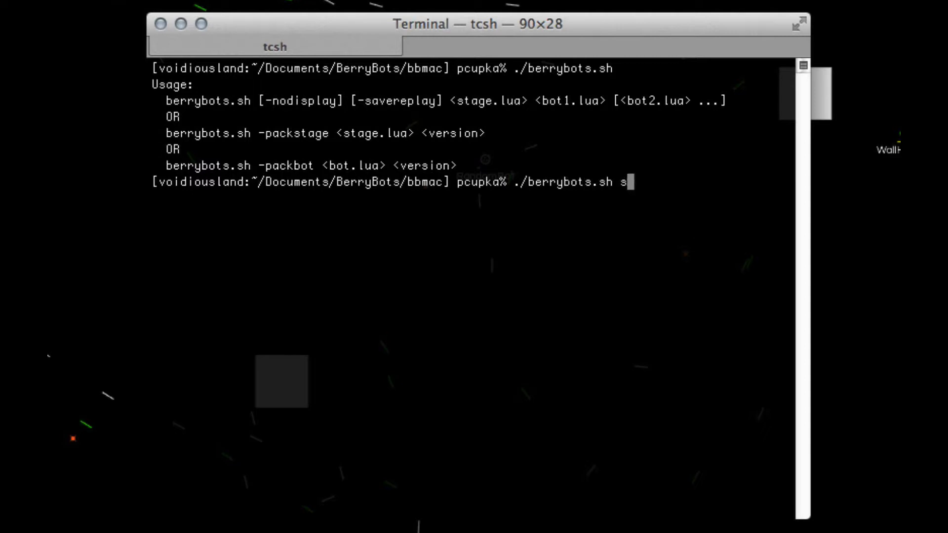
pyautogui.write('tages/sample/vortex')
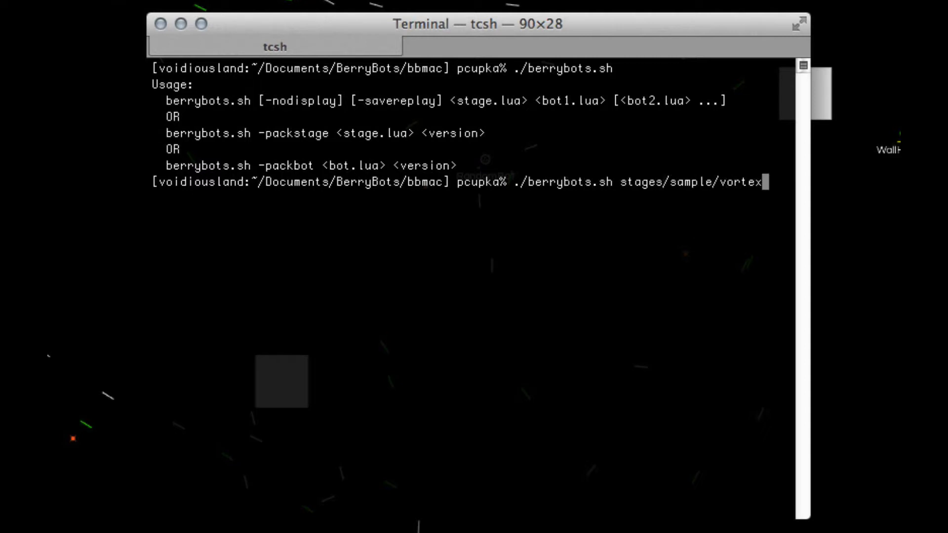
pyautogui.write('.lua bots/sample/vo')
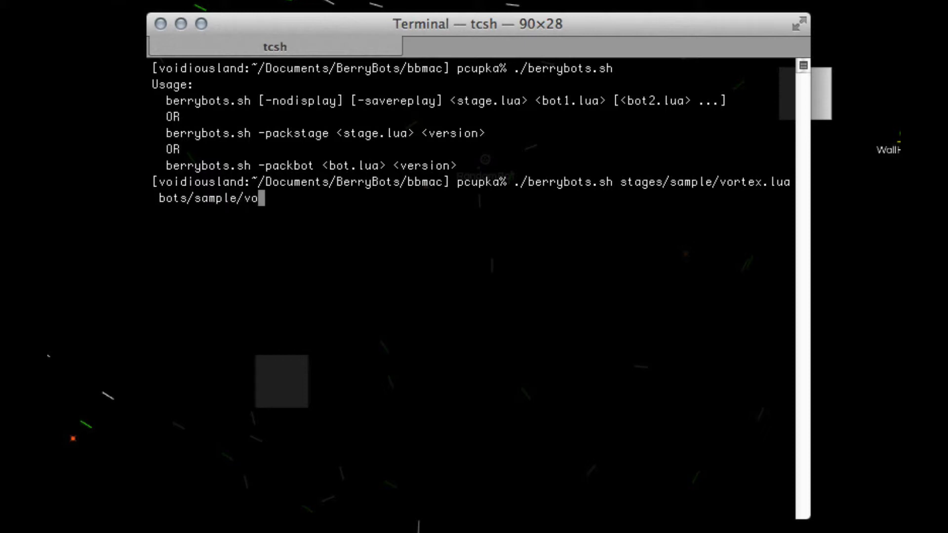
pyautogui.press('Return')
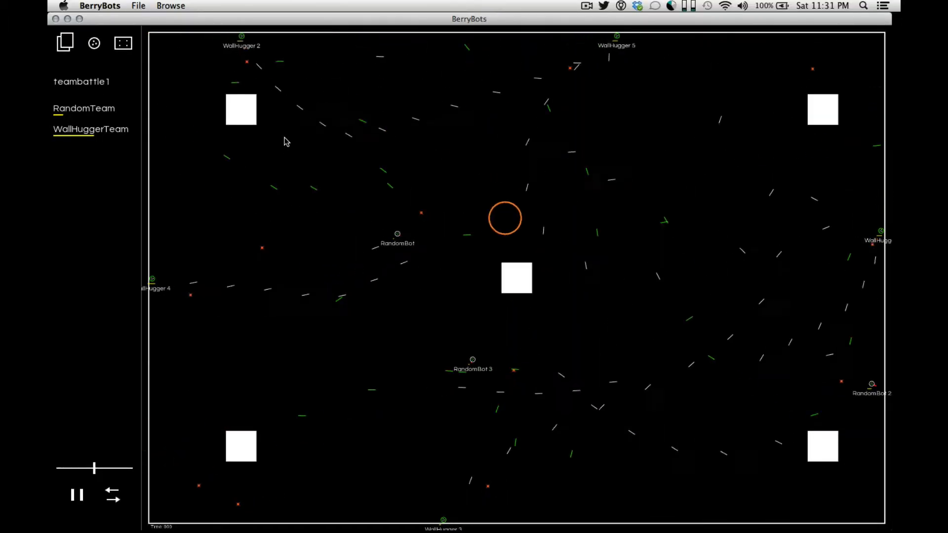
# Browse the sample ships folder and open floatingduck.lua in TextWrangler.
pyautogui.click(171, 5)
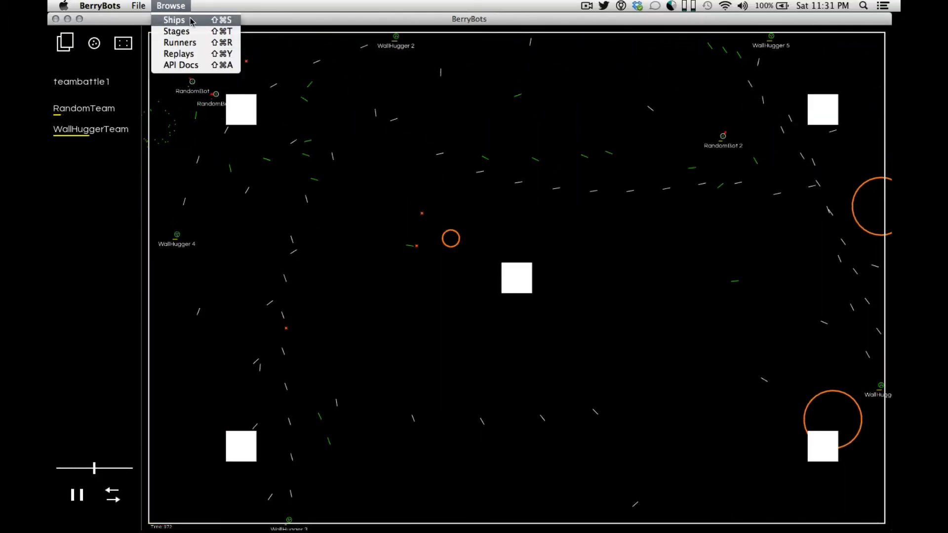
pyautogui.click(174, 20)
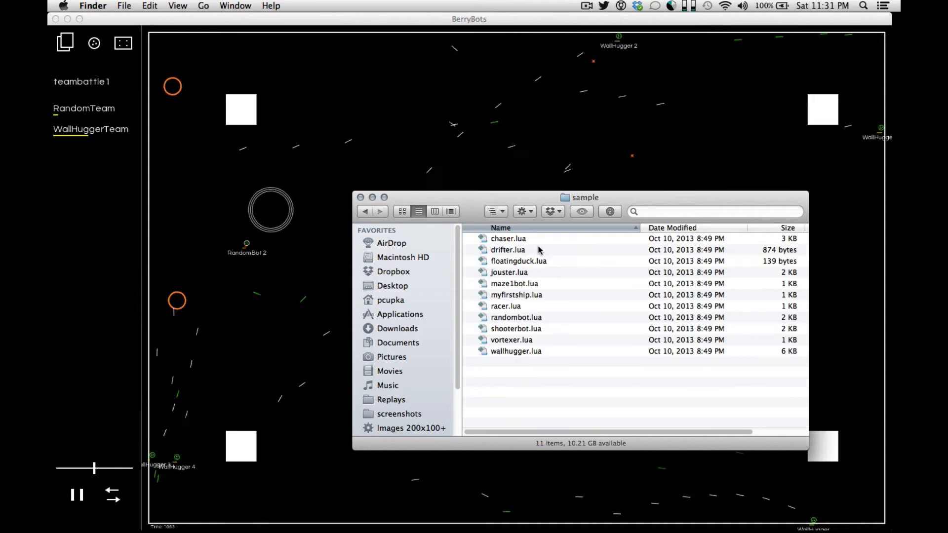
pyautogui.doubleClick(519, 261)
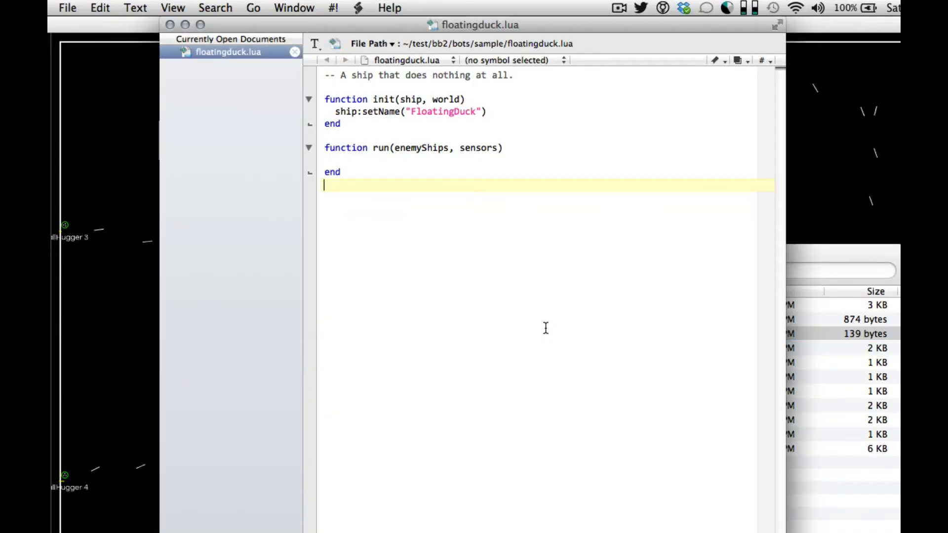
pyautogui.click(378, 99)
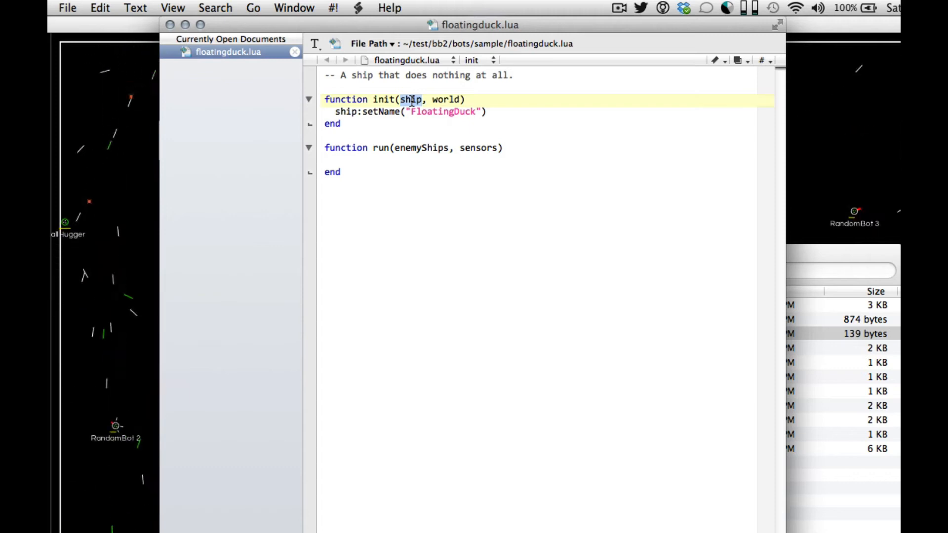
pyautogui.click(381, 161)
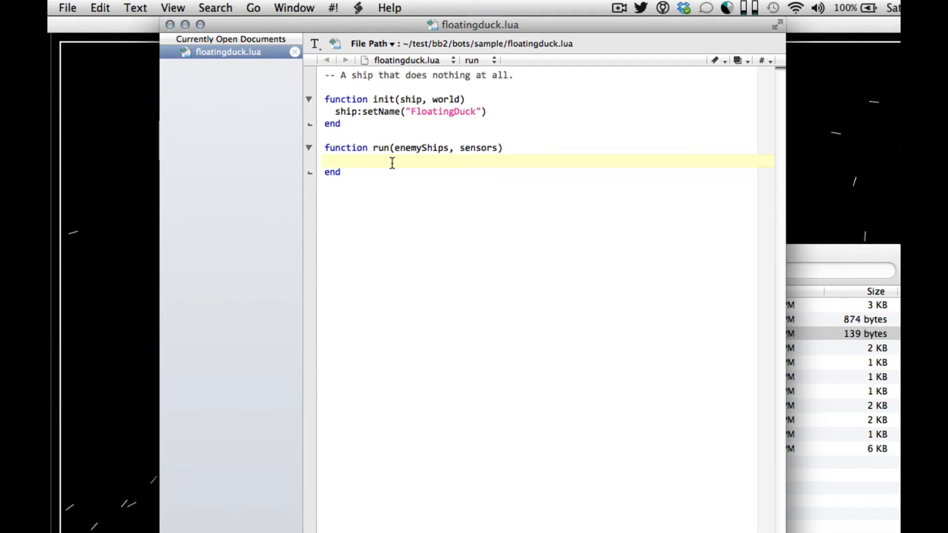
pyautogui.doubleClick(423, 147)
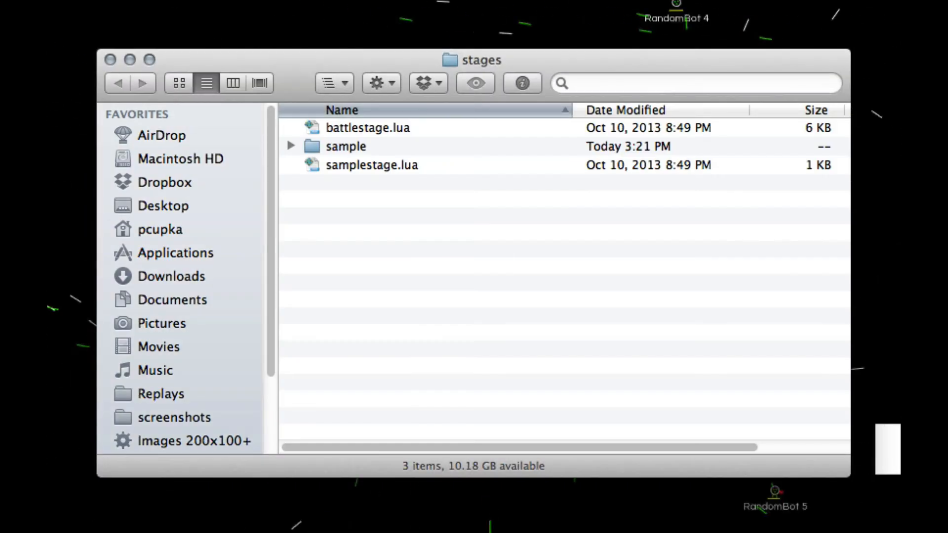
# Open the stages' sample folder and then battle1.lua in TextWrangler.
pyautogui.doubleClick(345, 146)
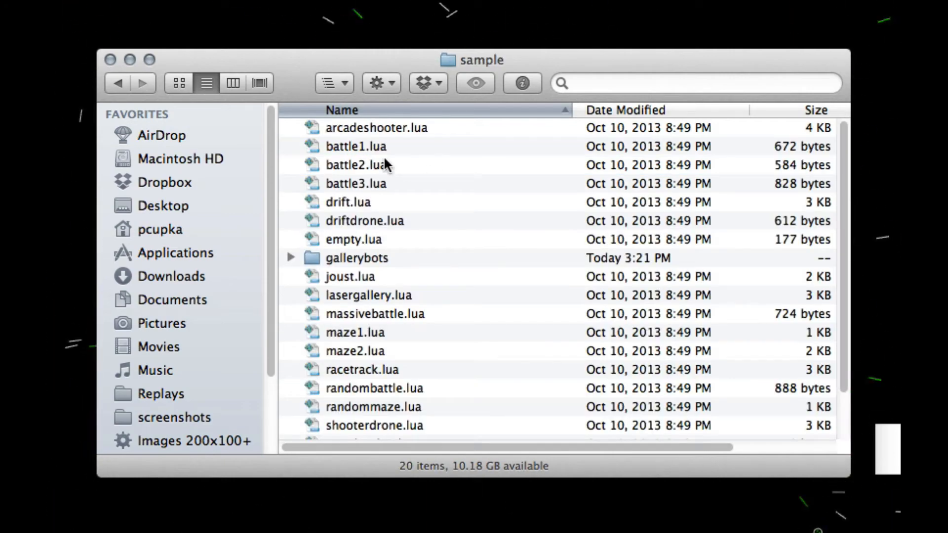
pyautogui.doubleClick(355, 145)
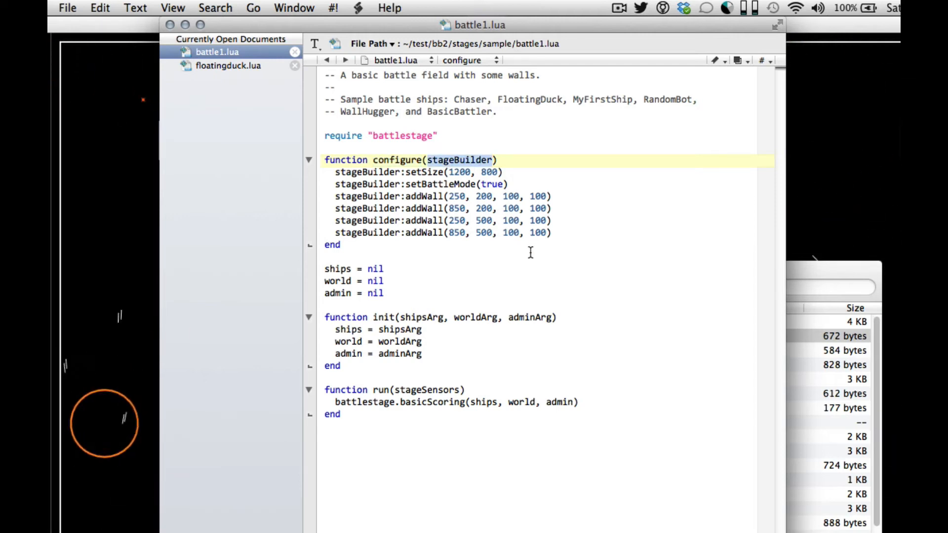
pyautogui.click(416, 257)
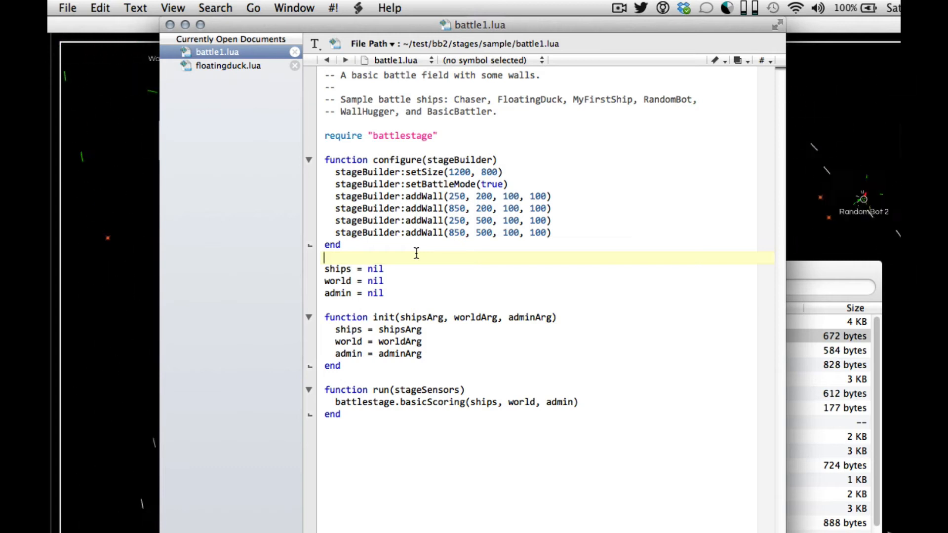
pyautogui.click(439, 185)
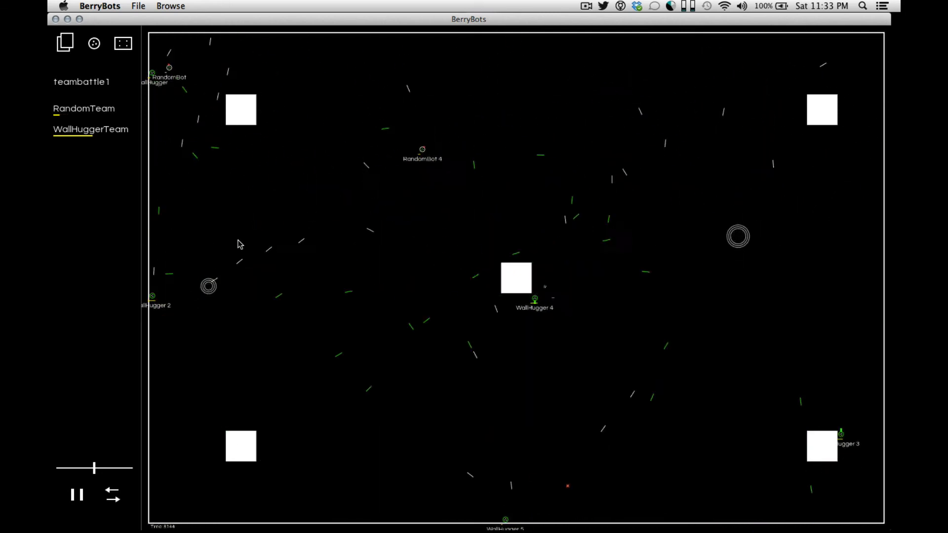
# Switch back to the paused teambattle1 match and open the File menu.
pyautogui.click(137, 5)
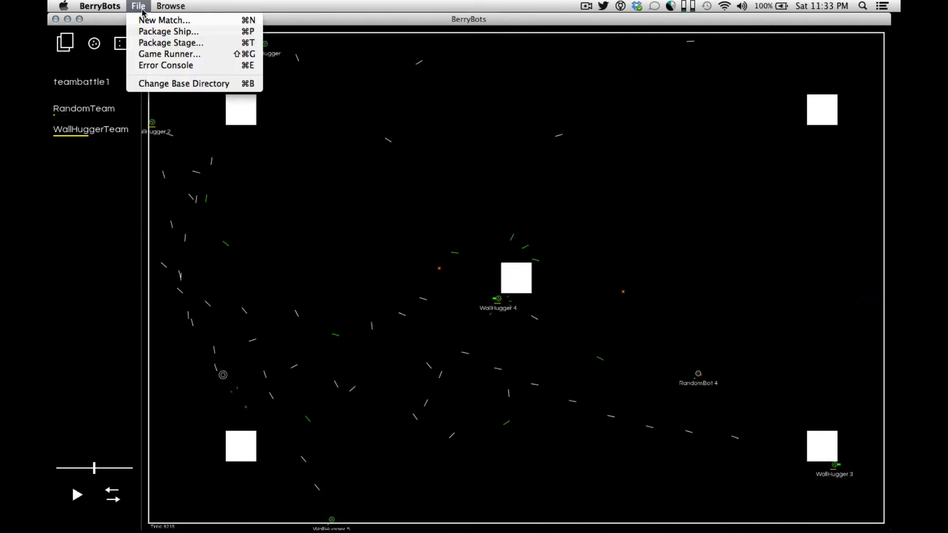
# Open the Game Runner and launch the batch1p.lua runner.
pyautogui.click(169, 53)
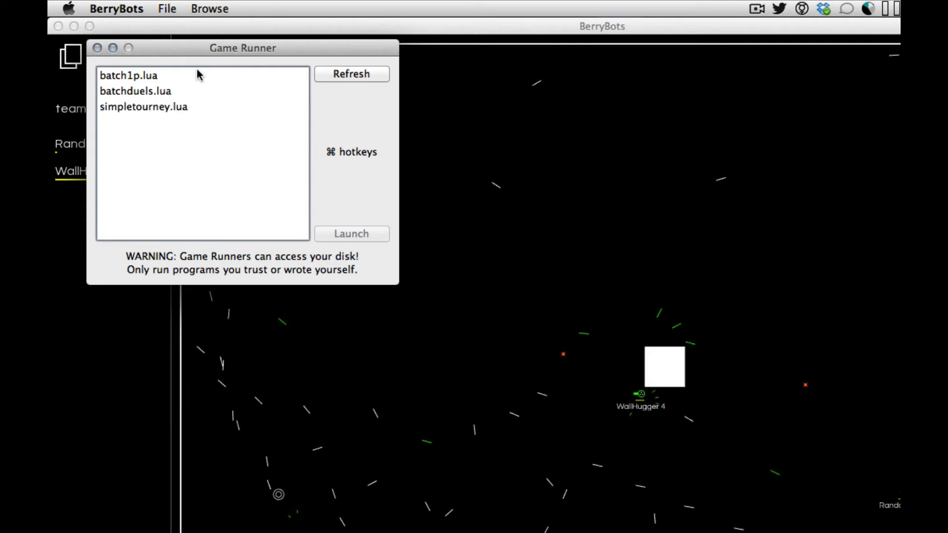
pyautogui.click(127, 75)
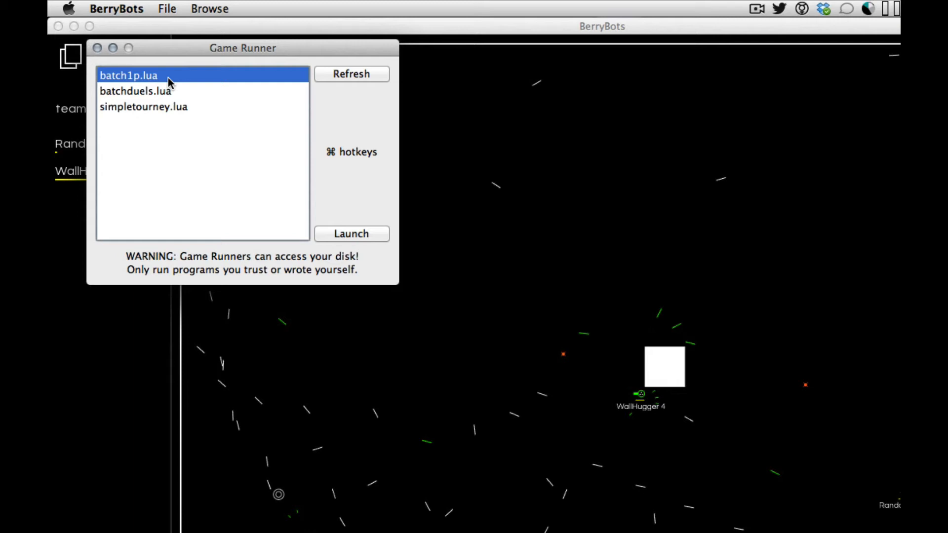
pyautogui.moveTo(185, 84)
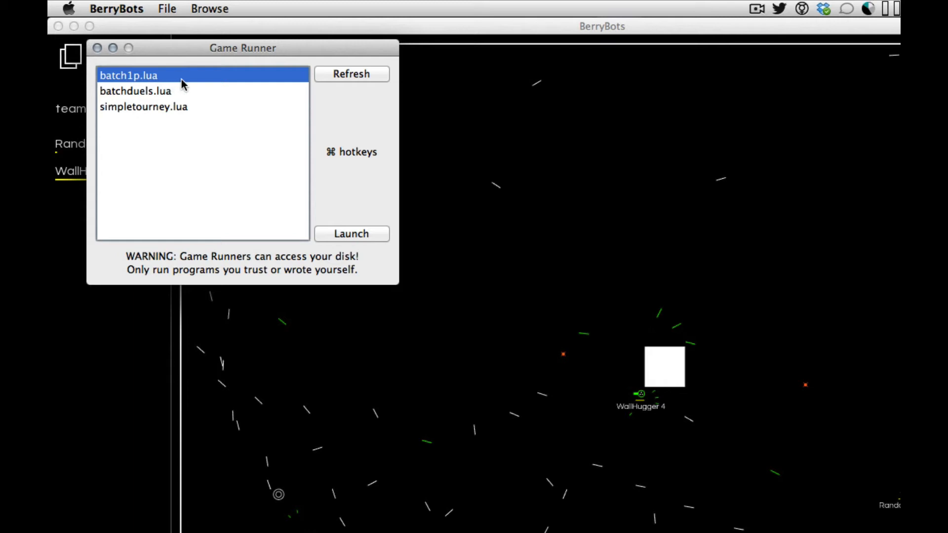
pyautogui.click(351, 234)
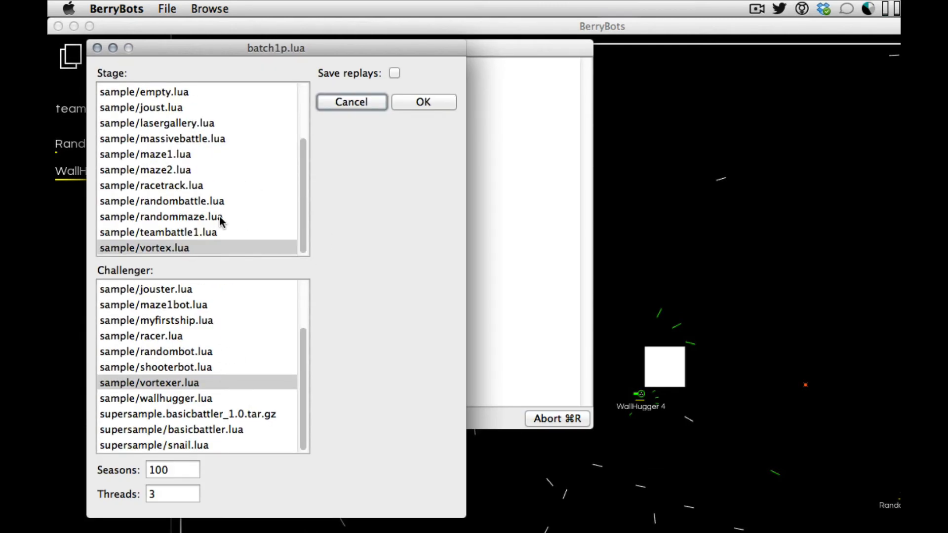
# Run basicbattler on lasergallery for 100 seasons, review the console, then close it.
pyautogui.click(188, 413)
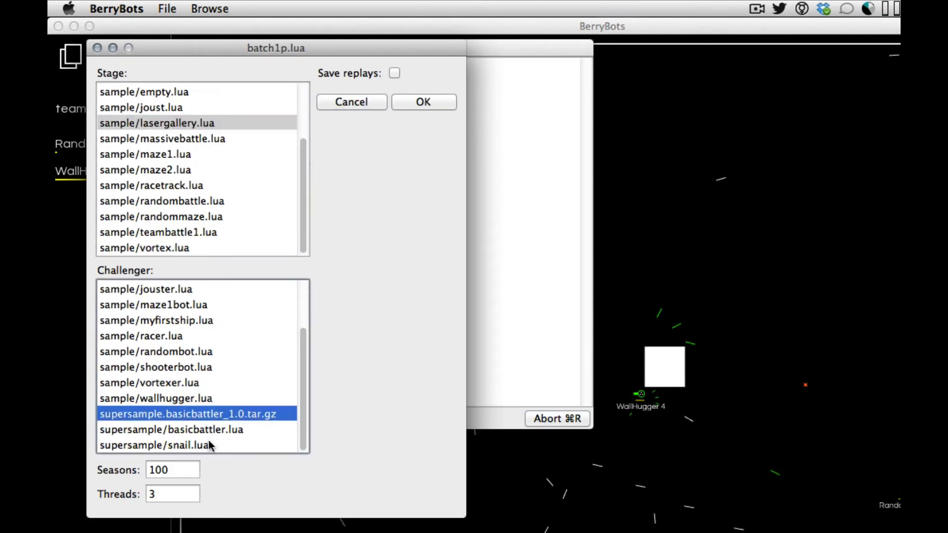
pyautogui.click(172, 429)
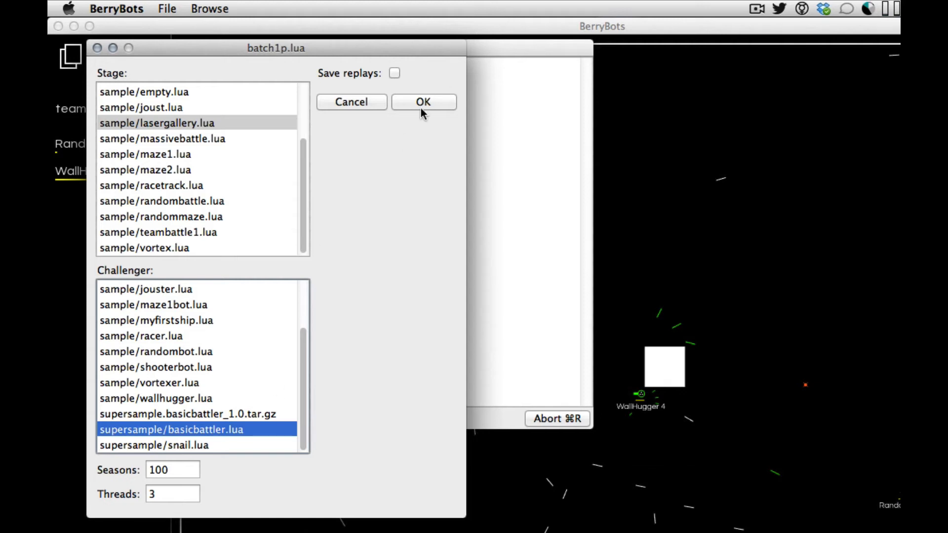
pyautogui.click(422, 102)
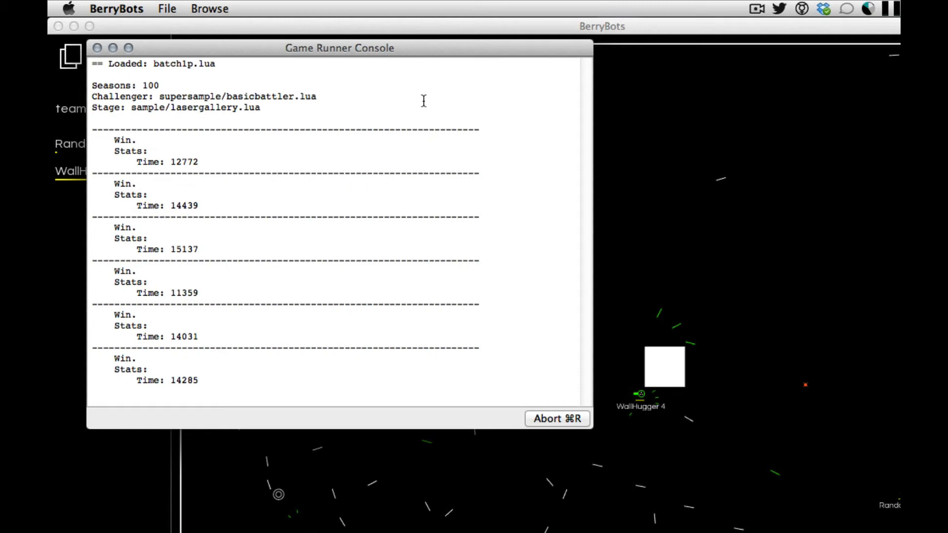
pyautogui.scroll(-3)
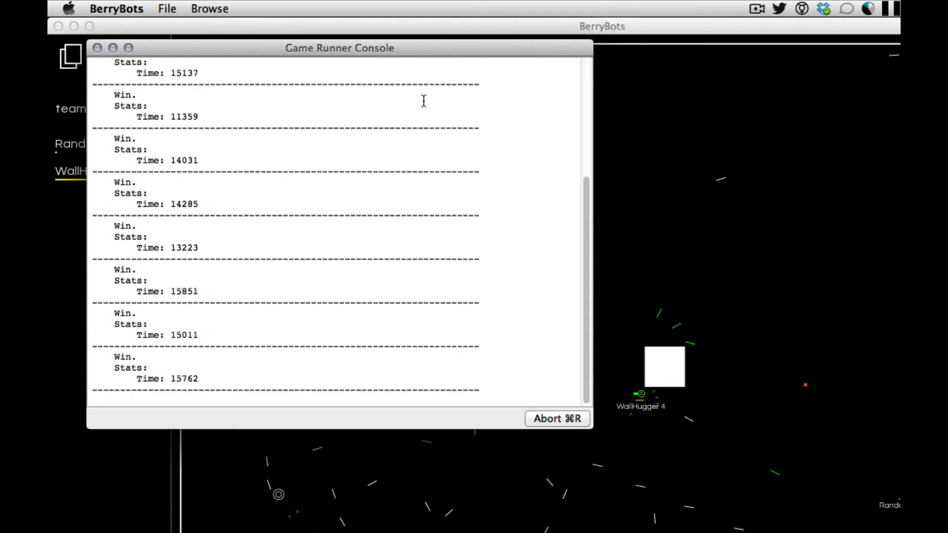
pyautogui.scroll(-3)
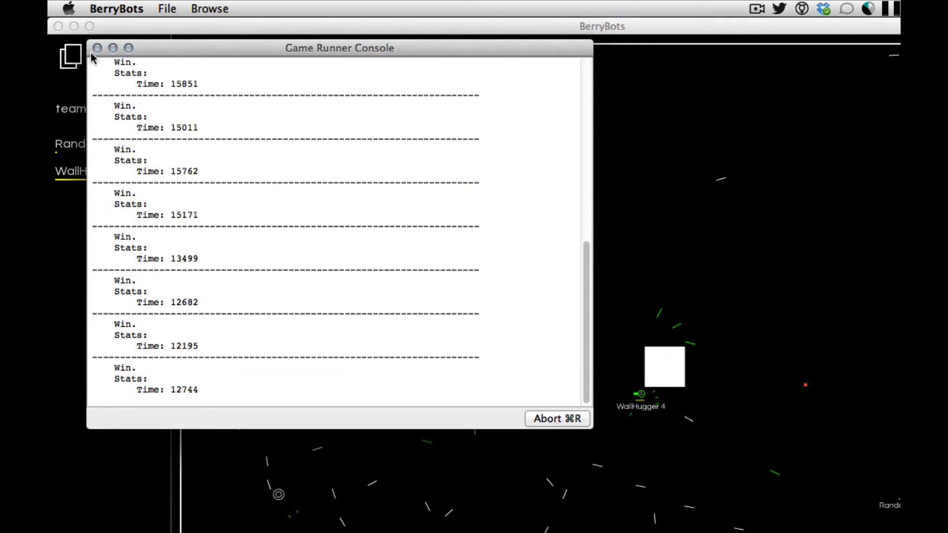
pyautogui.click(96, 48)
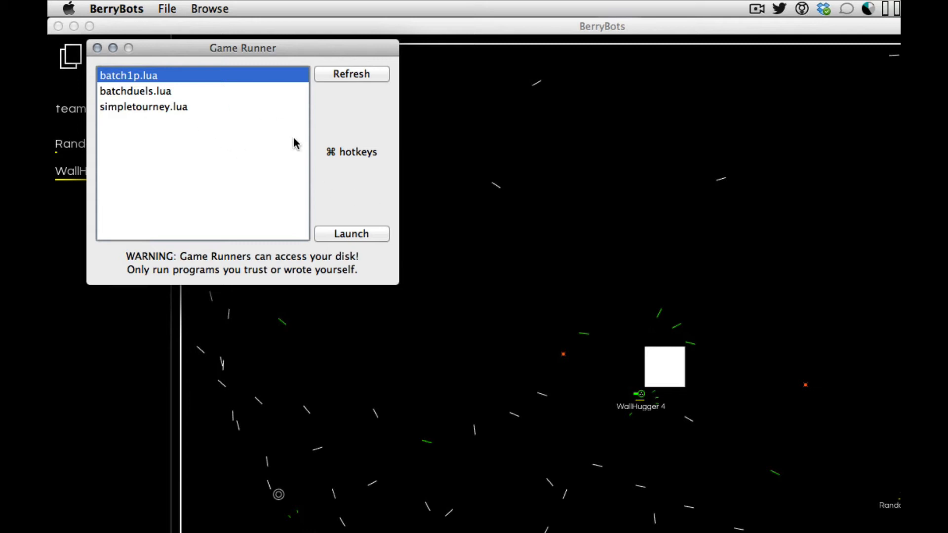
# Launch simpletourney.lua to show its battle1, best-of-3 settings form.
pyautogui.click(350, 234)
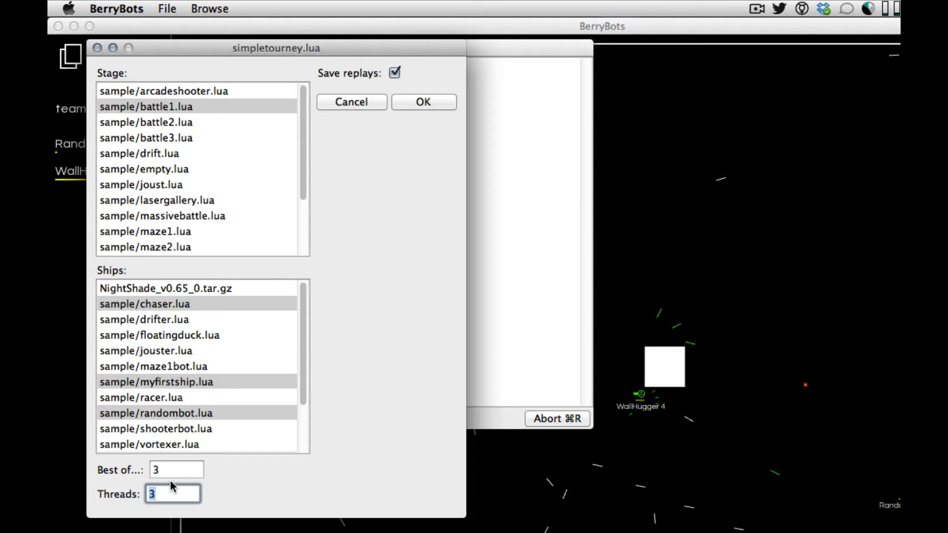
pyautogui.moveTo(278, 6)
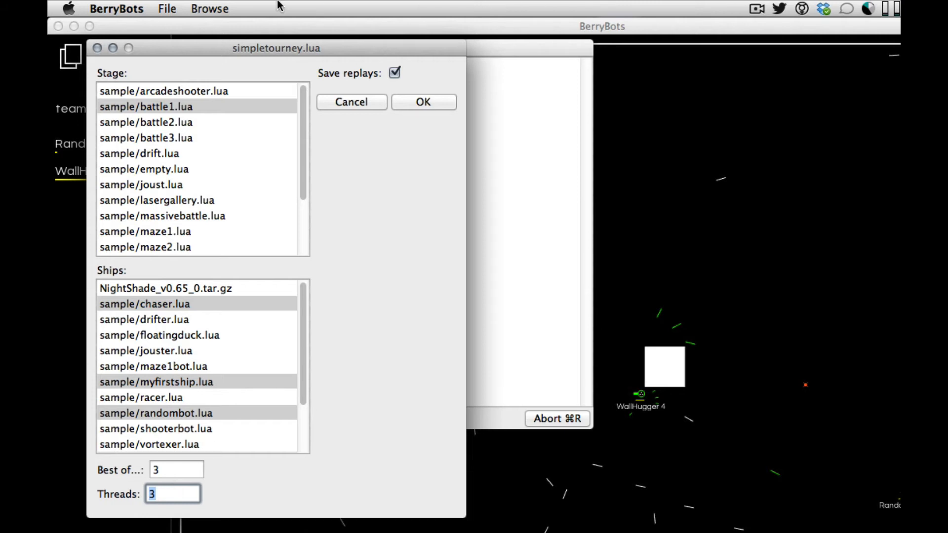
pyautogui.click(210, 9)
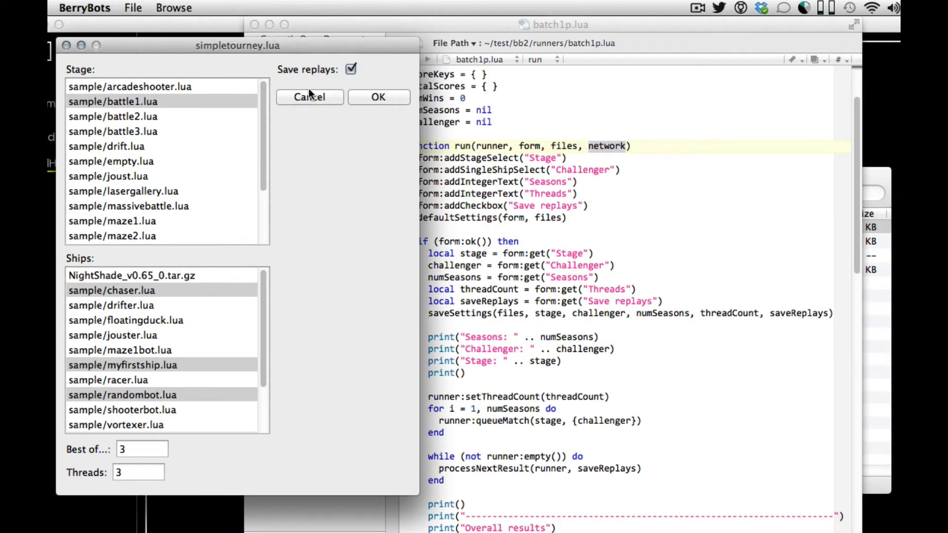
# Cancel the simpletourney form and inspect batch1p.lua's Threads field code in TextWrangler.
pyautogui.click(377, 96)
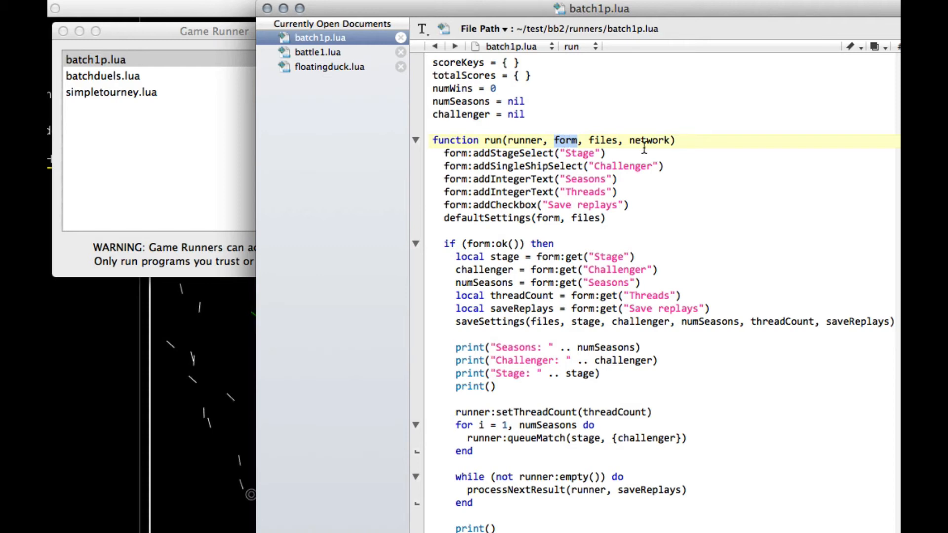
pyautogui.moveTo(528, 177)
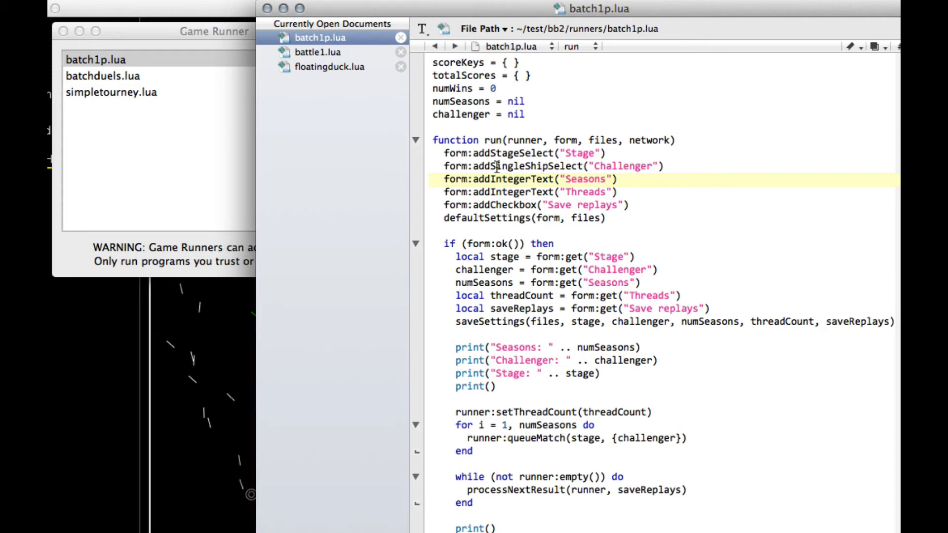
pyautogui.moveTo(549, 180)
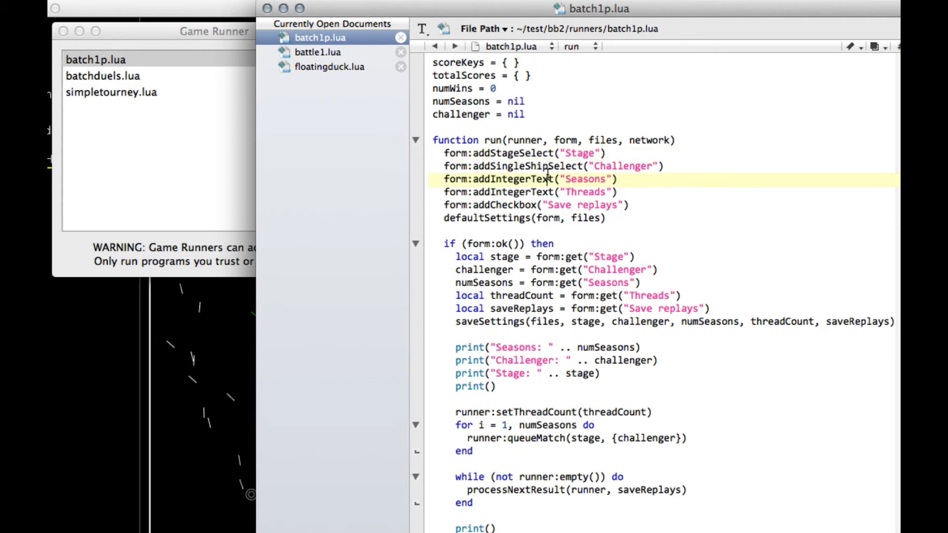
pyautogui.click(531, 192)
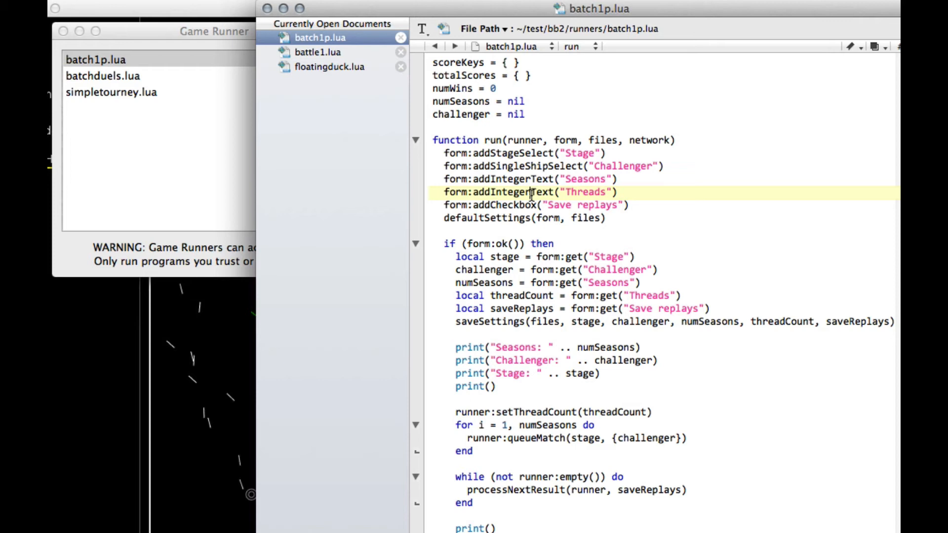
pyautogui.click(511, 218)
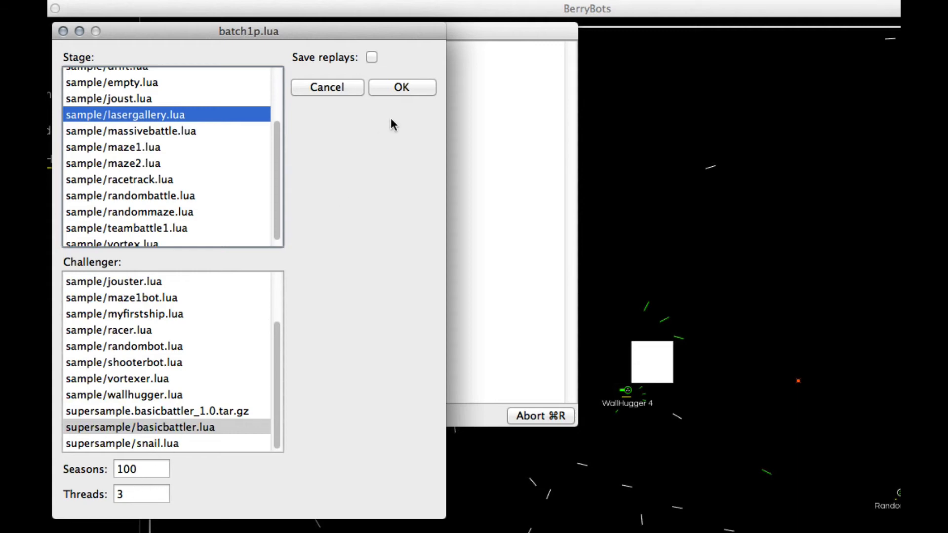
# Run basicbattler on lasergallery with batch1p.lua again, then select the simpletourney.lua runner.
pyautogui.click(401, 87)
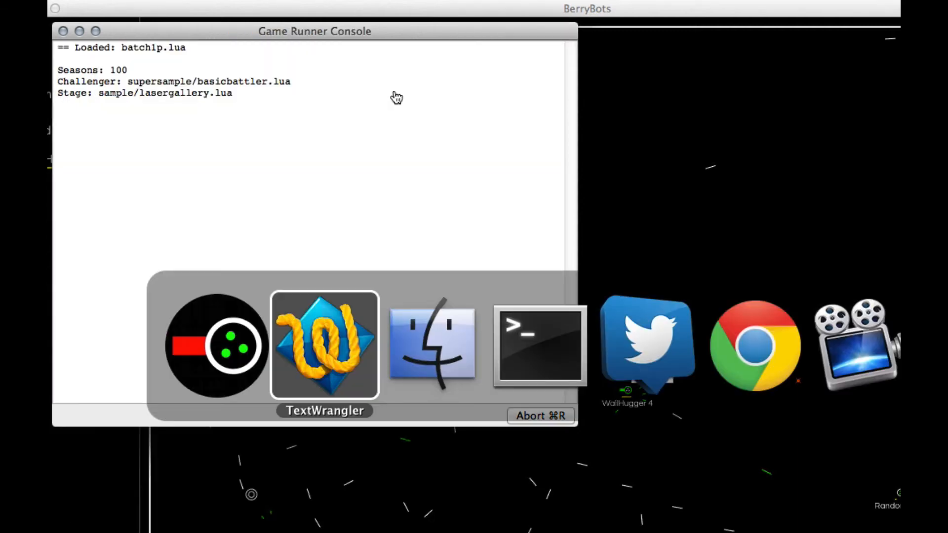
pyautogui.click(325, 345)
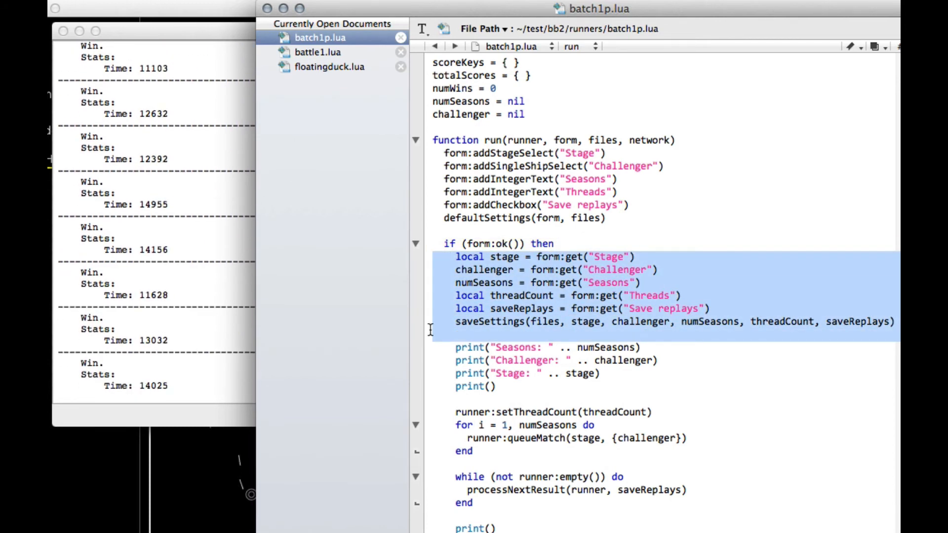
pyautogui.scroll(-3)
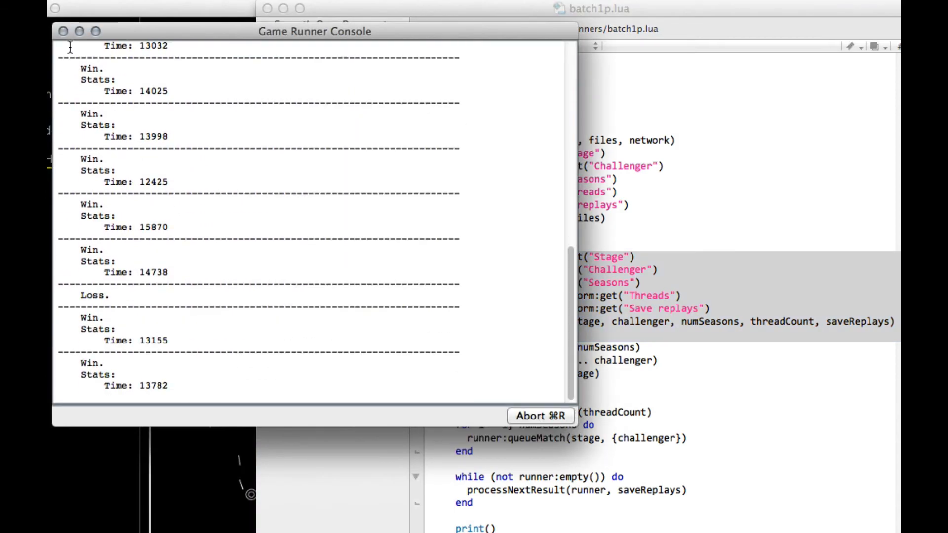
pyautogui.click(539, 415)
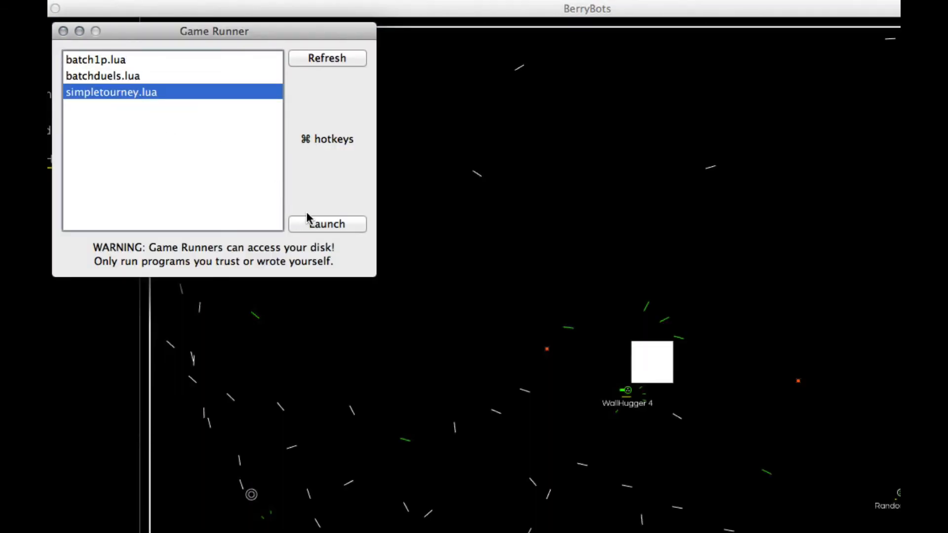
# Launch simpletourney.lua on battle1, best of 3, and start the tournament.
pyautogui.click(327, 224)
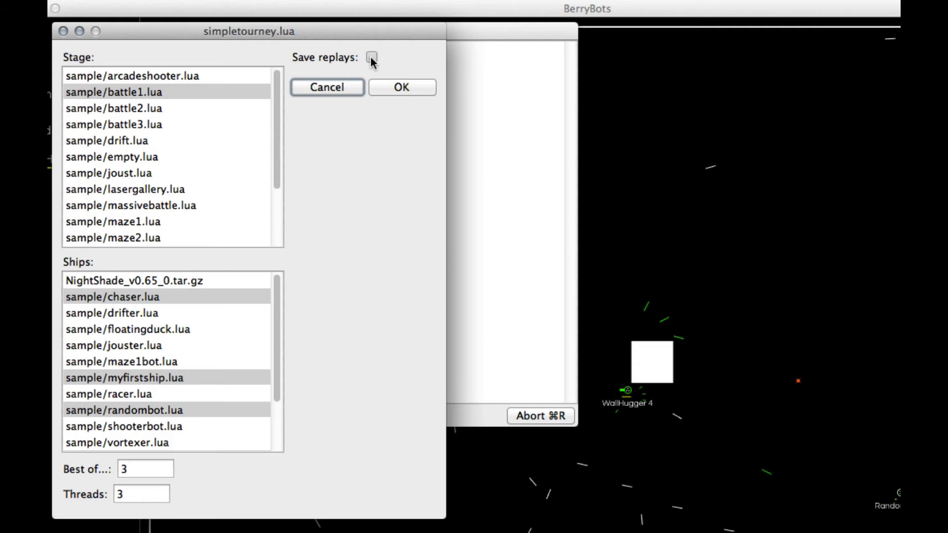
pyautogui.scroll(-3)
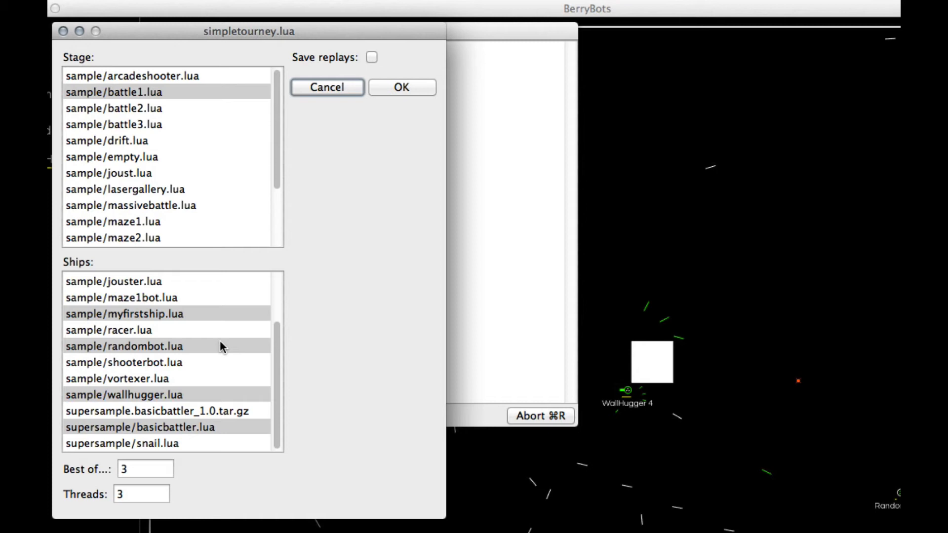
pyautogui.moveTo(243, 324)
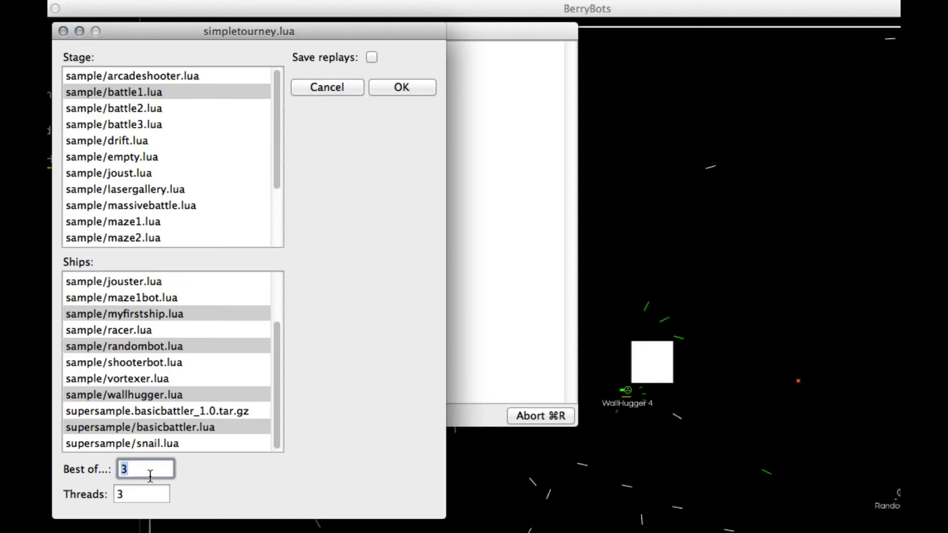
pyautogui.click(141, 494)
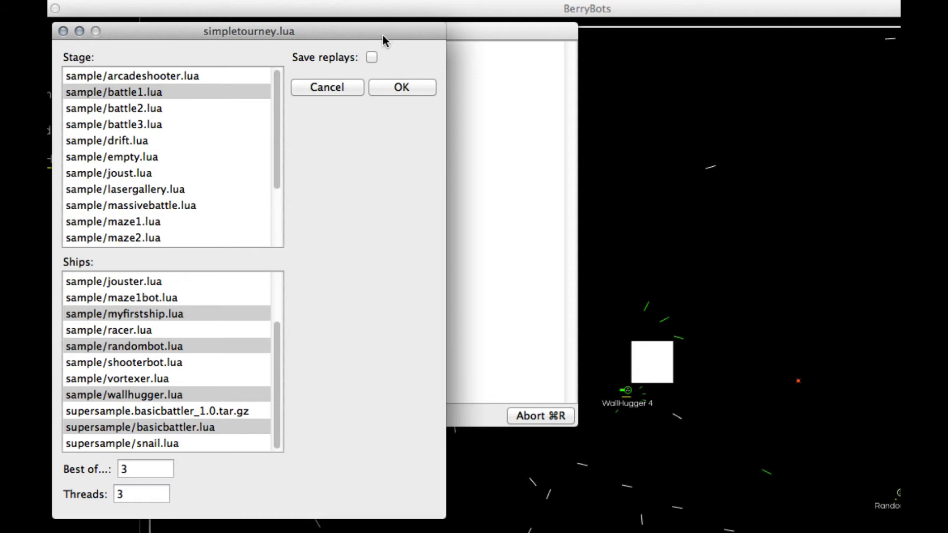
pyautogui.moveTo(500, 190)
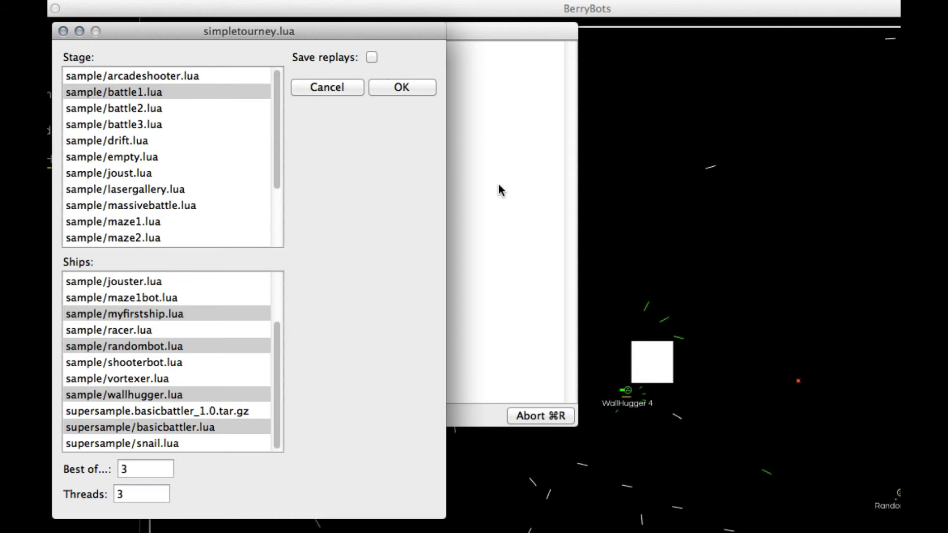
pyautogui.click(400, 87)
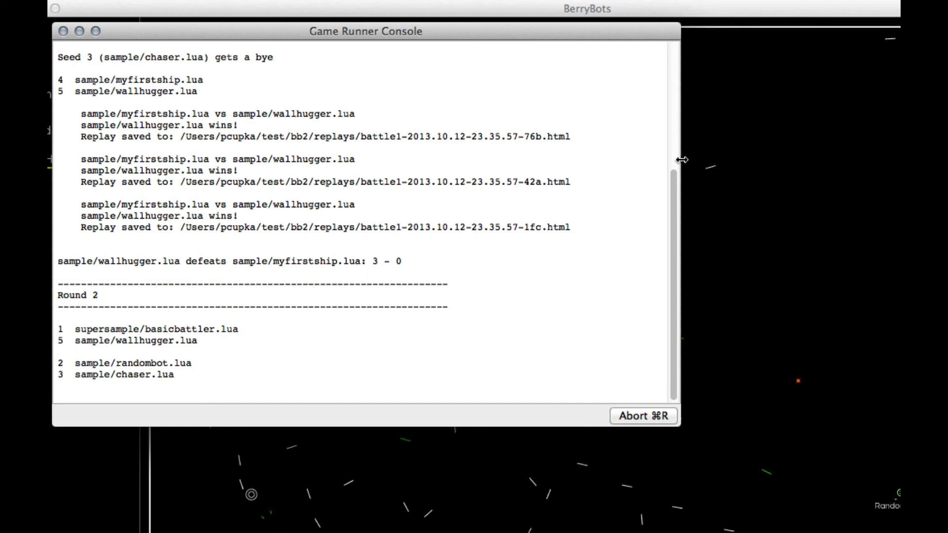
# Follow the console until the tournament finishes with basicbattler beating randombot 3–0.
pyautogui.scroll(-3)
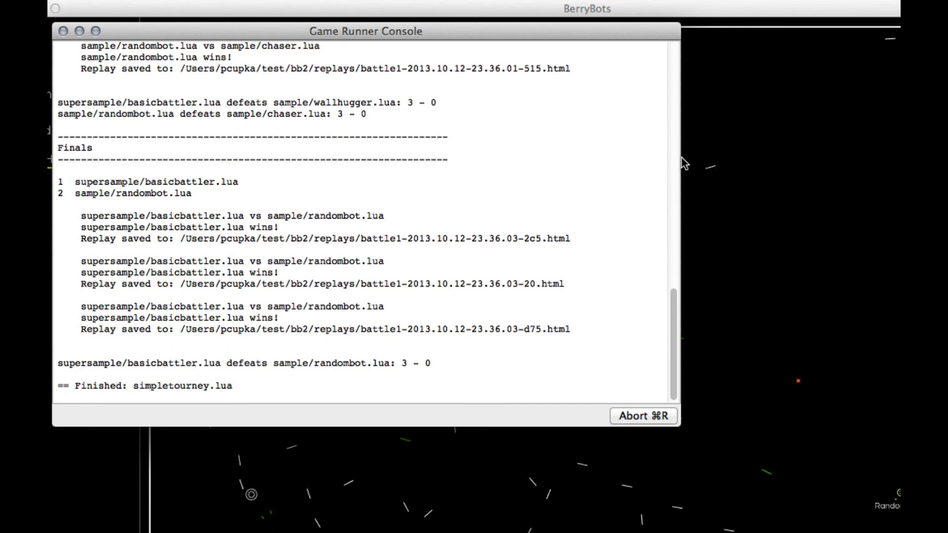
pyautogui.moveTo(646, 167)
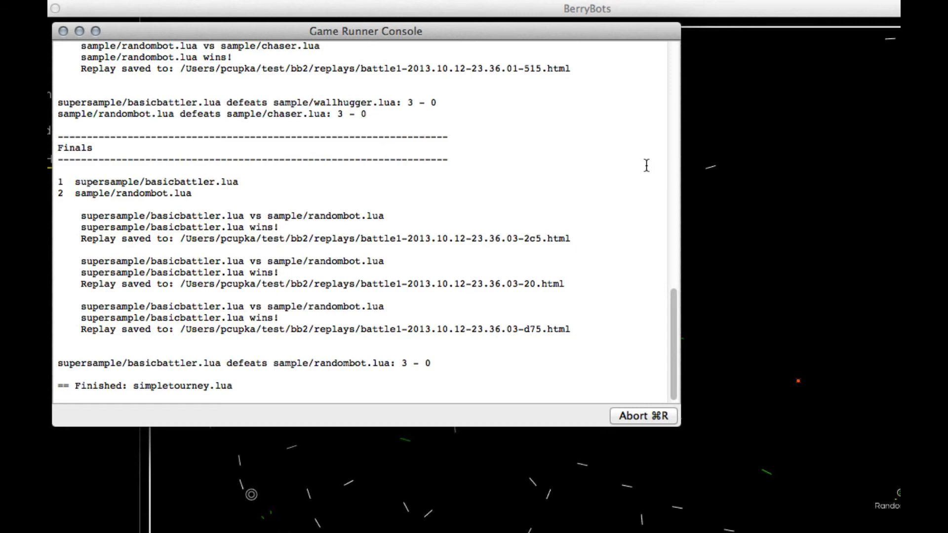
pyautogui.moveTo(553, 167)
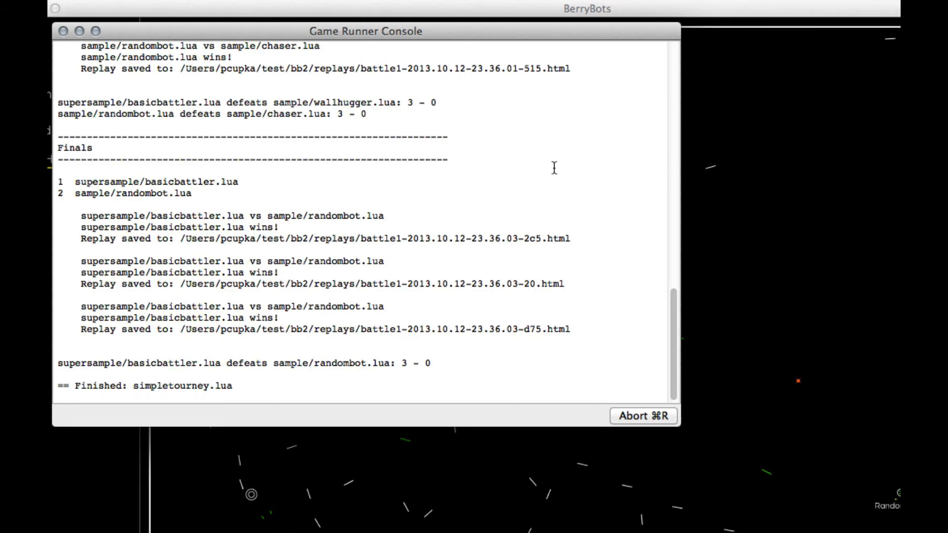
pyautogui.moveTo(374, 147)
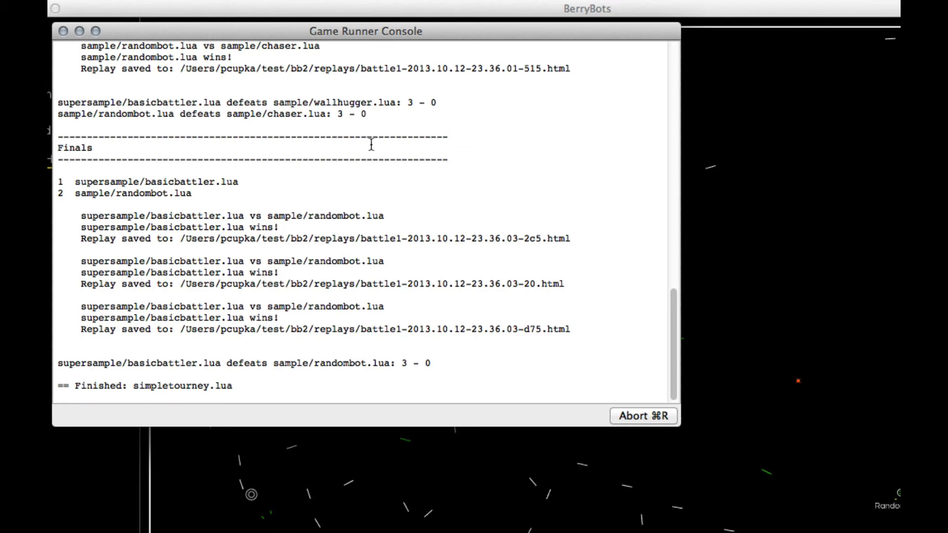
pyautogui.moveTo(339, 166)
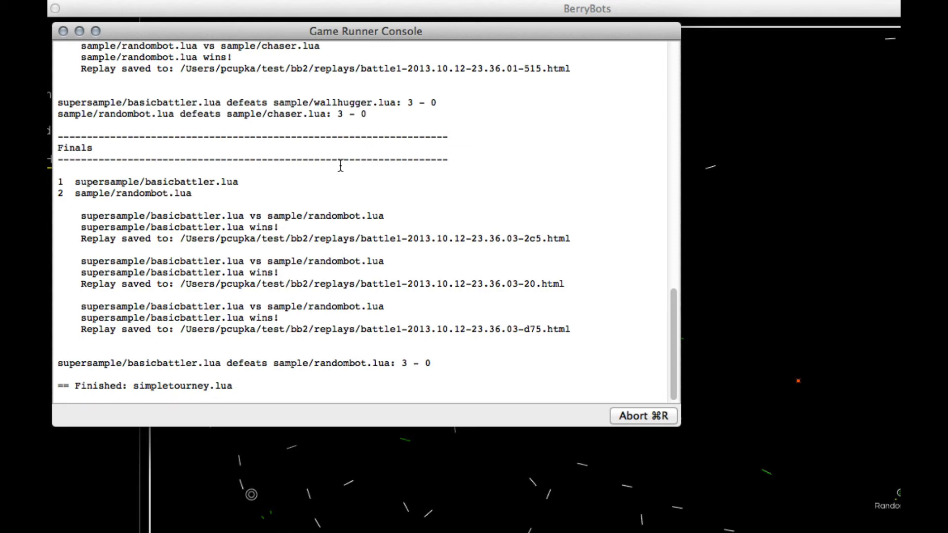
pyautogui.click(215, 8)
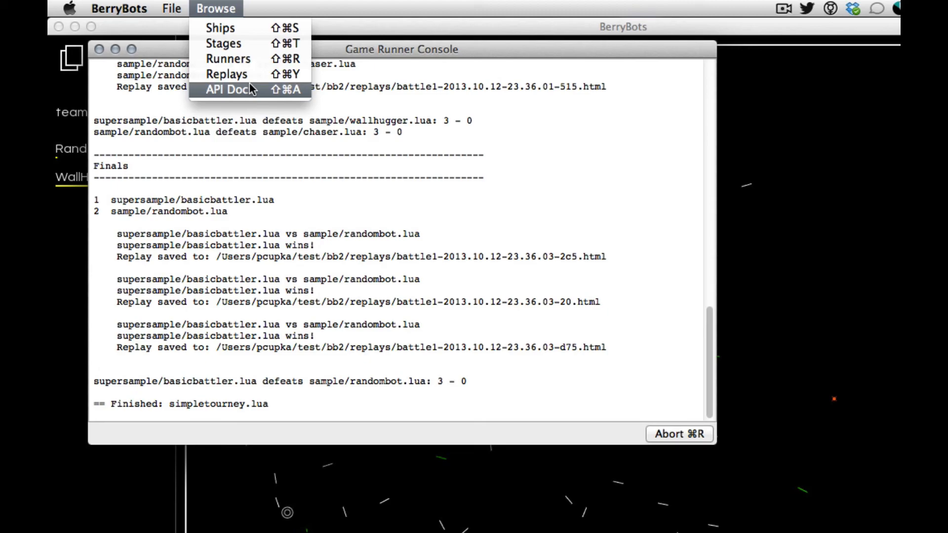
# Open the replay battle1-2013.10.12-23.36.03-2c5.html from the Browse > Replays folder.
pyautogui.click(226, 74)
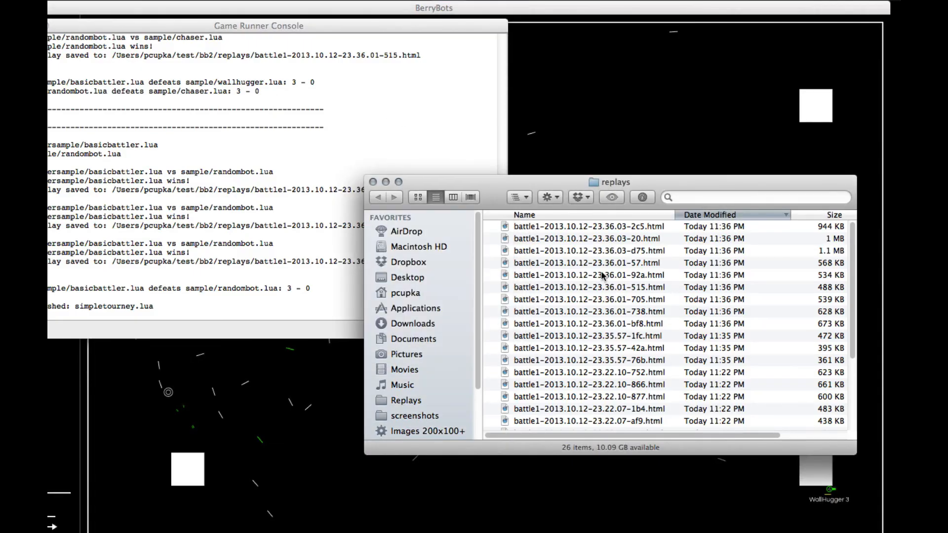
pyautogui.doubleClick(588, 226)
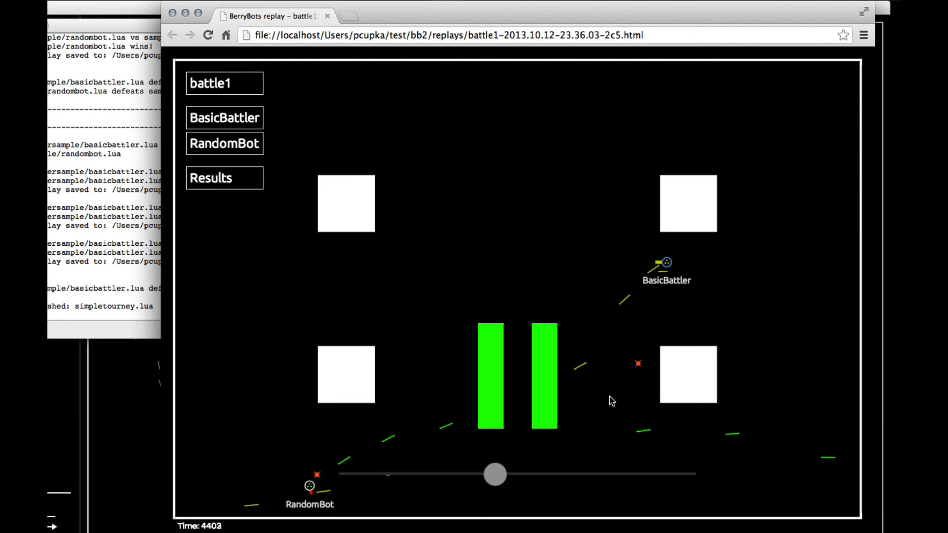
# View RandomBot's log, then check and close the results showing BasicBattler first with 9.
pyautogui.click(224, 143)
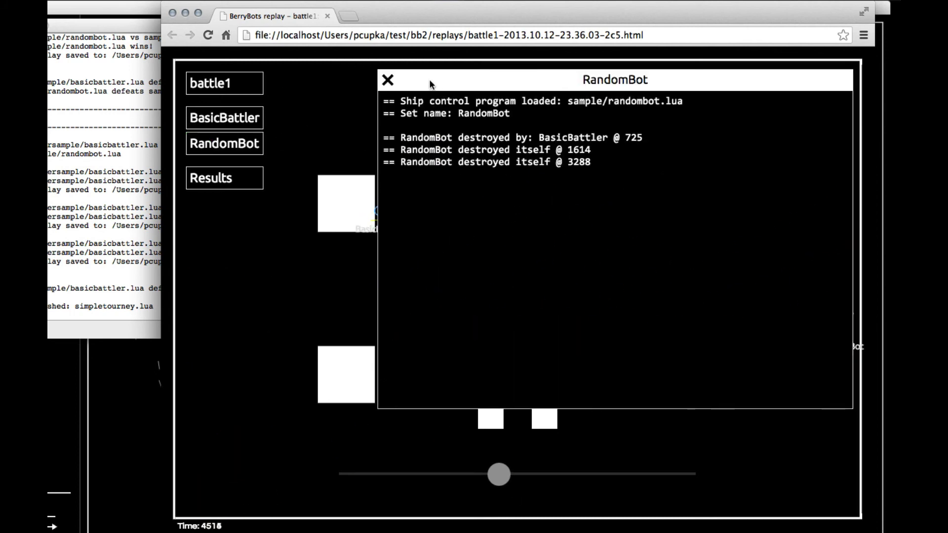
pyautogui.click(223, 177)
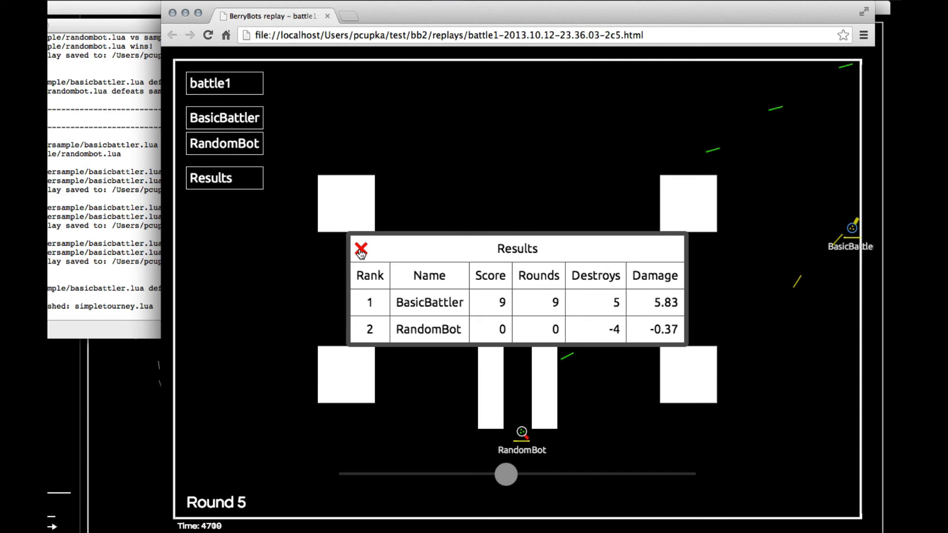
pyautogui.click(360, 248)
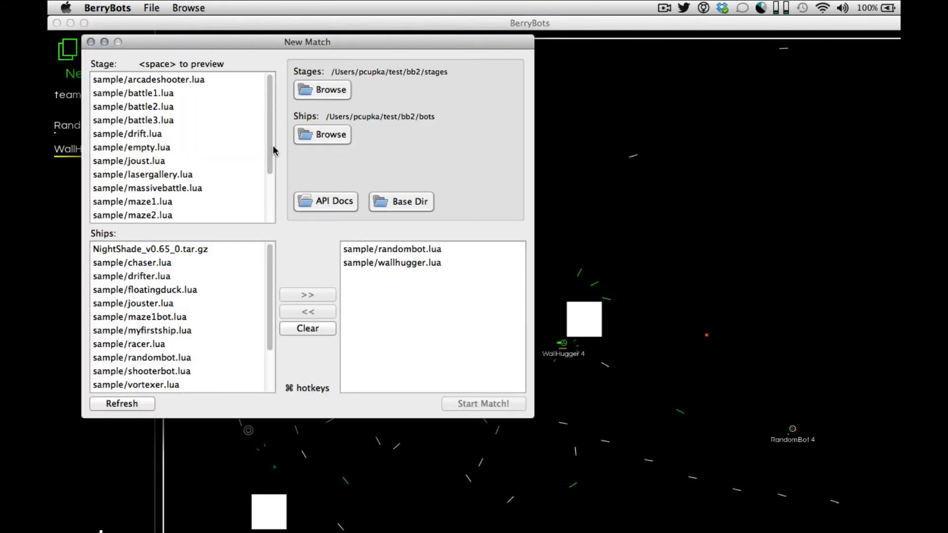
# Preview the arcadeshooter stage, then the drift stage, and close the drift preview.
pyautogui.press('space')
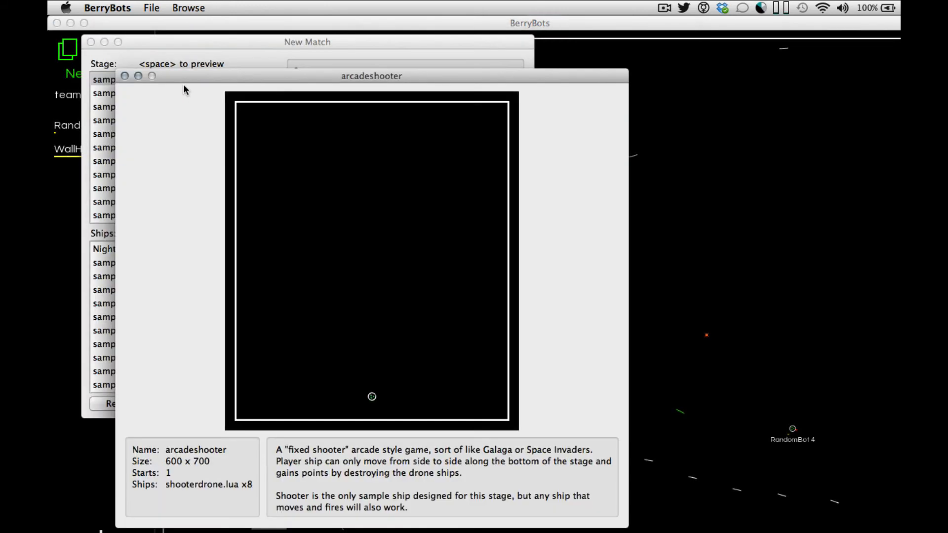
pyautogui.moveTo(684, 415)
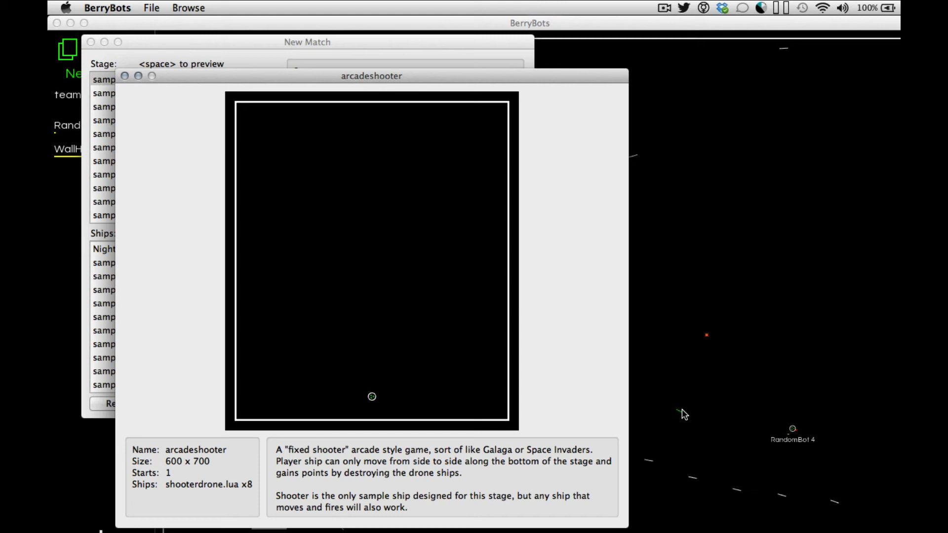
pyautogui.moveTo(436, 471)
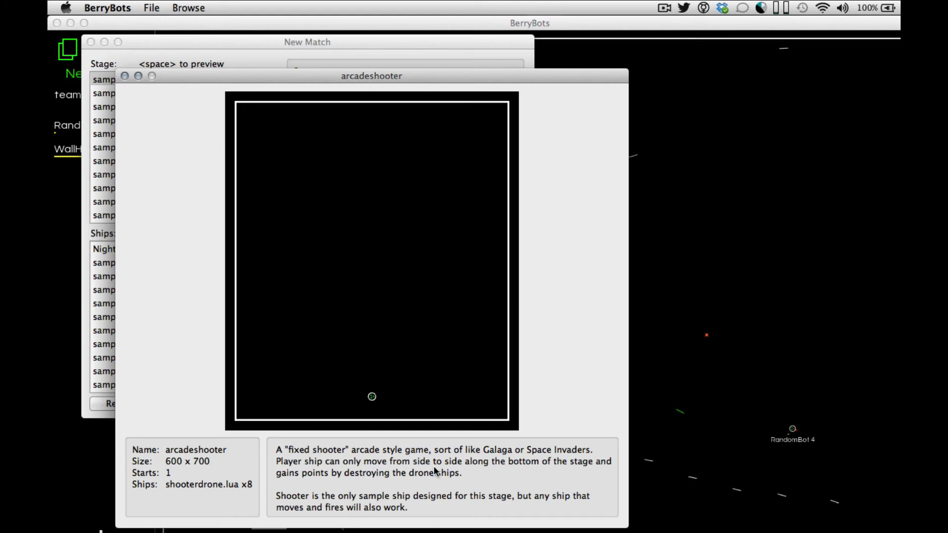
pyautogui.moveTo(393, 458)
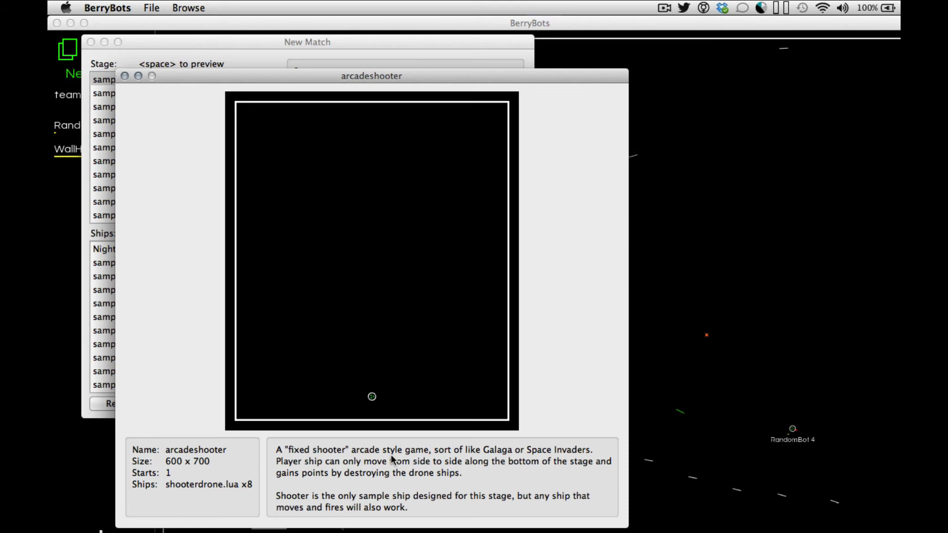
pyautogui.moveTo(214, 471)
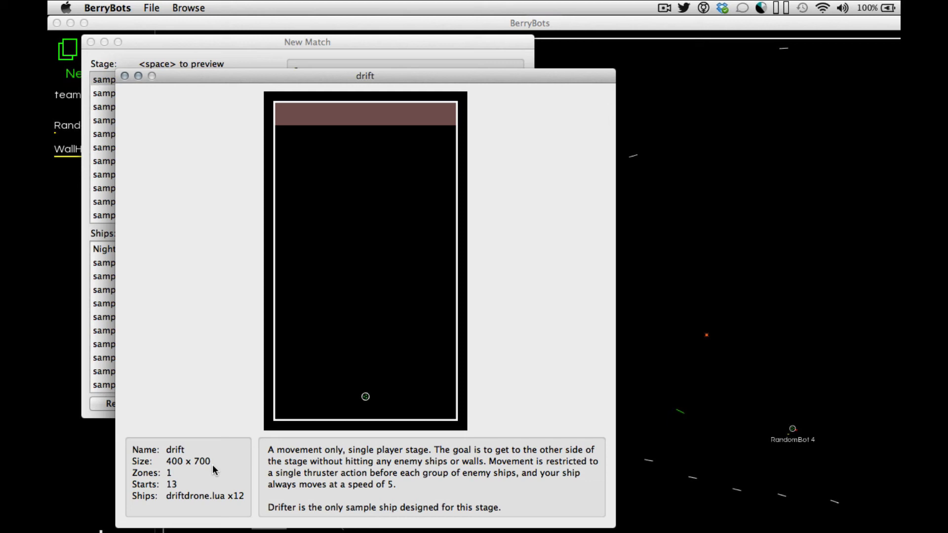
pyautogui.moveTo(561, 106)
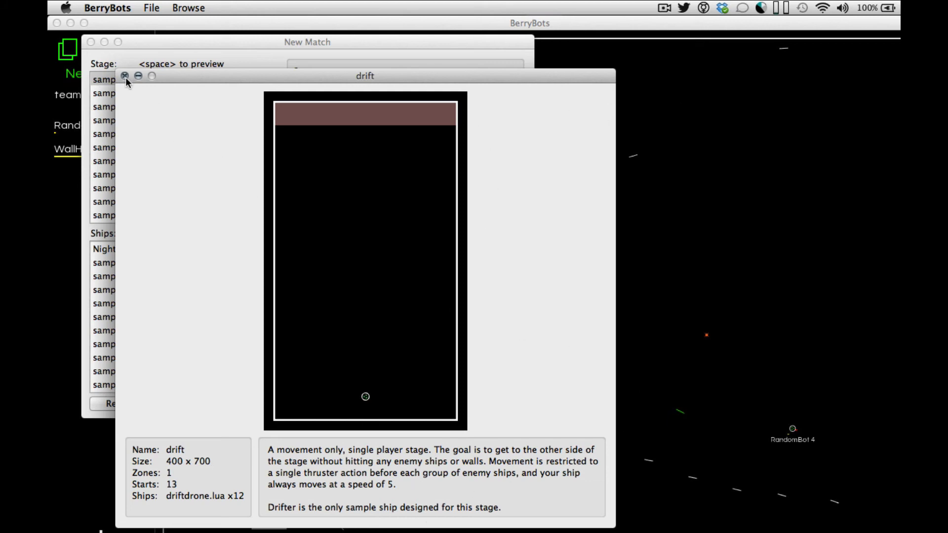
pyautogui.click(125, 76)
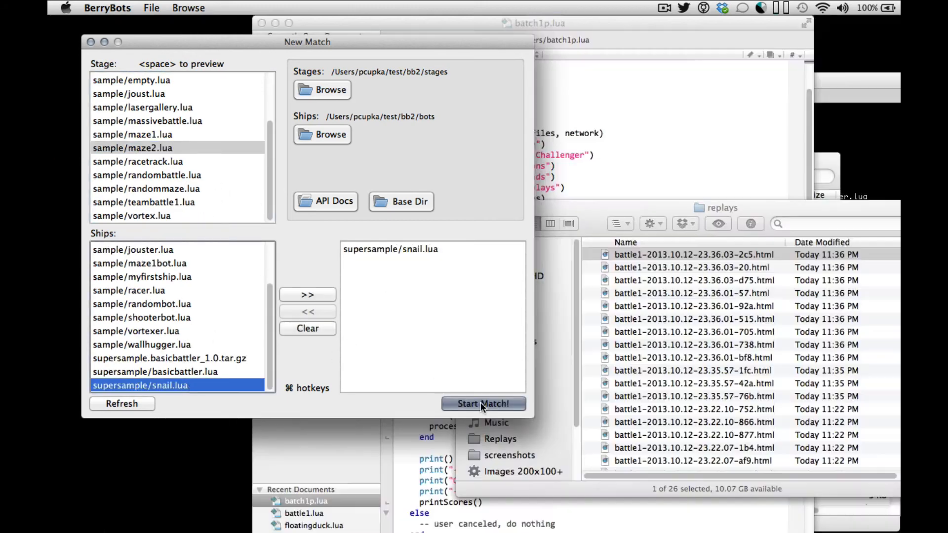
# Start the Snail match on maze2, pause it, and begin setting up a new match.
pyautogui.click(482, 404)
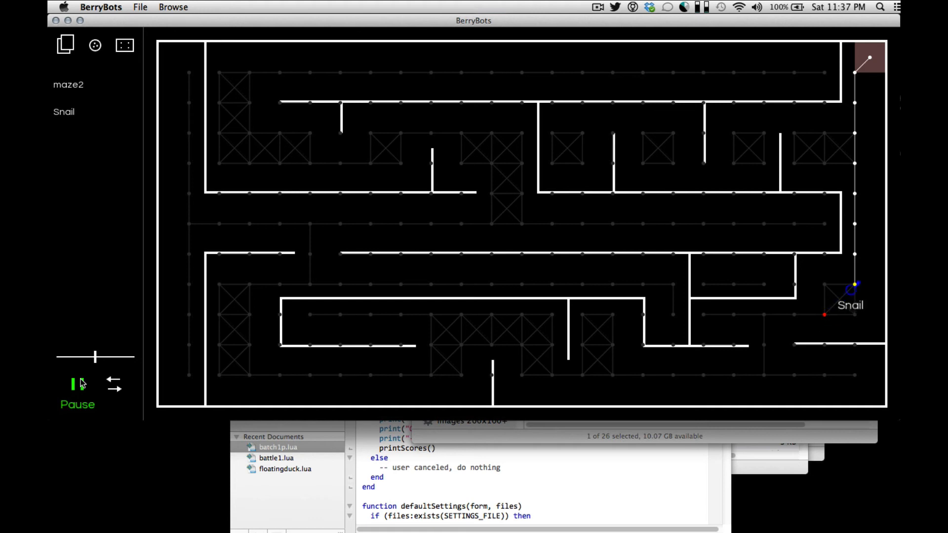
pyautogui.click(78, 382)
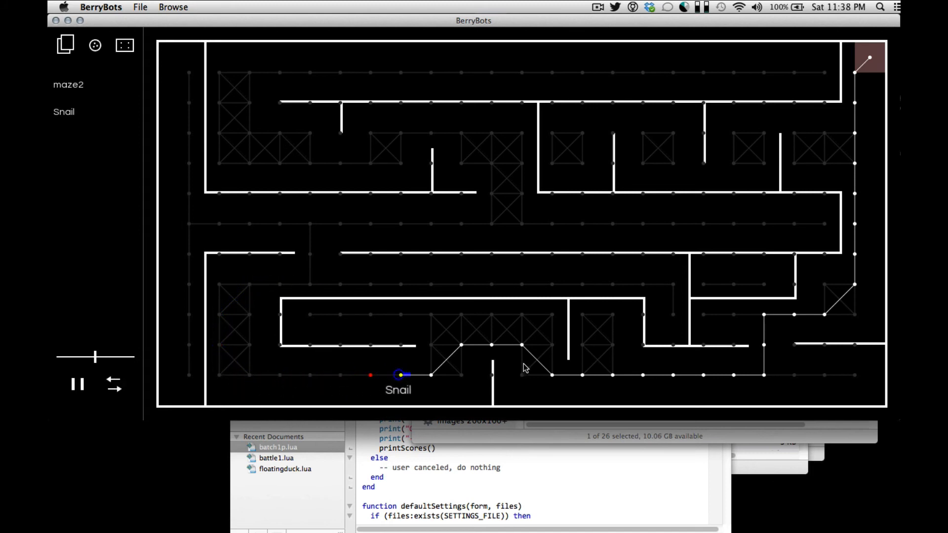
pyautogui.click(77, 385)
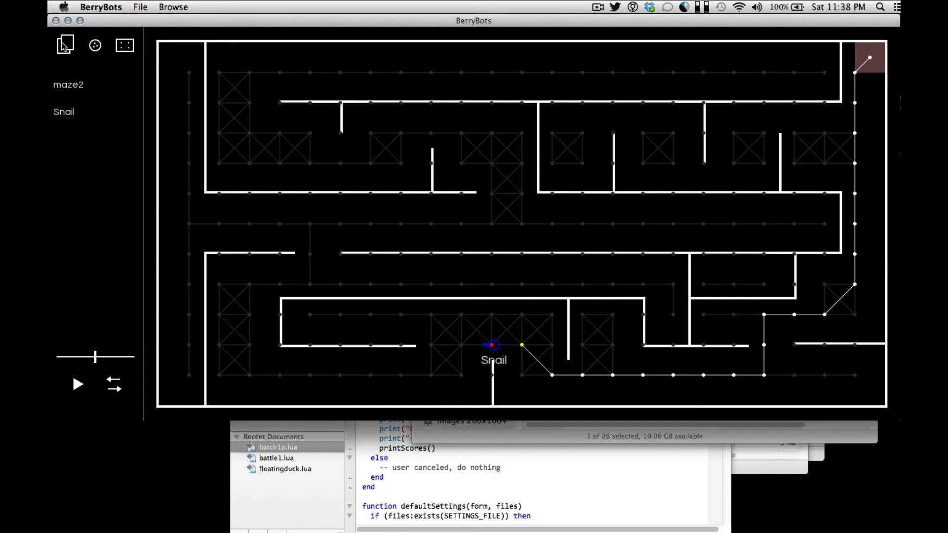
pyautogui.click(65, 45)
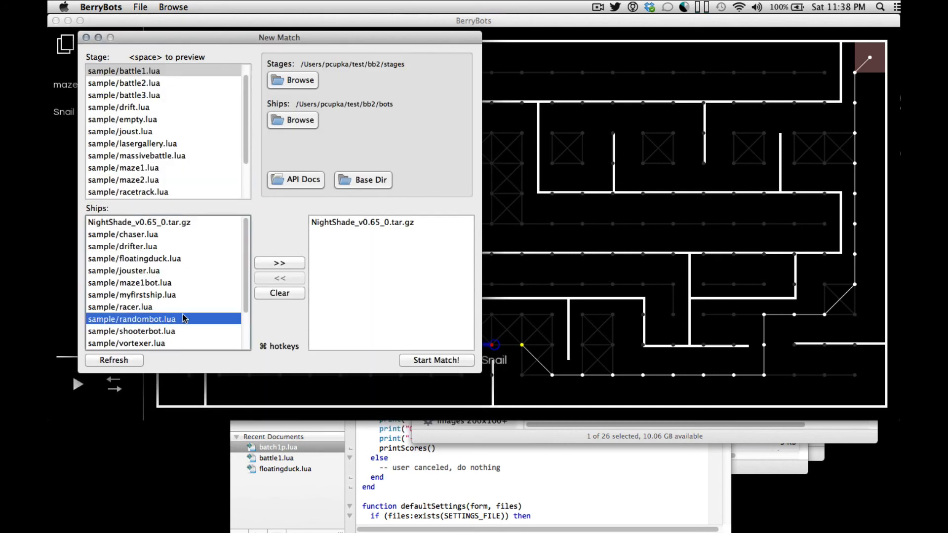
# Start the battle1 NightShade versus RandomBot match, toggling pause several times and ending paused.
pyautogui.click(436, 360)
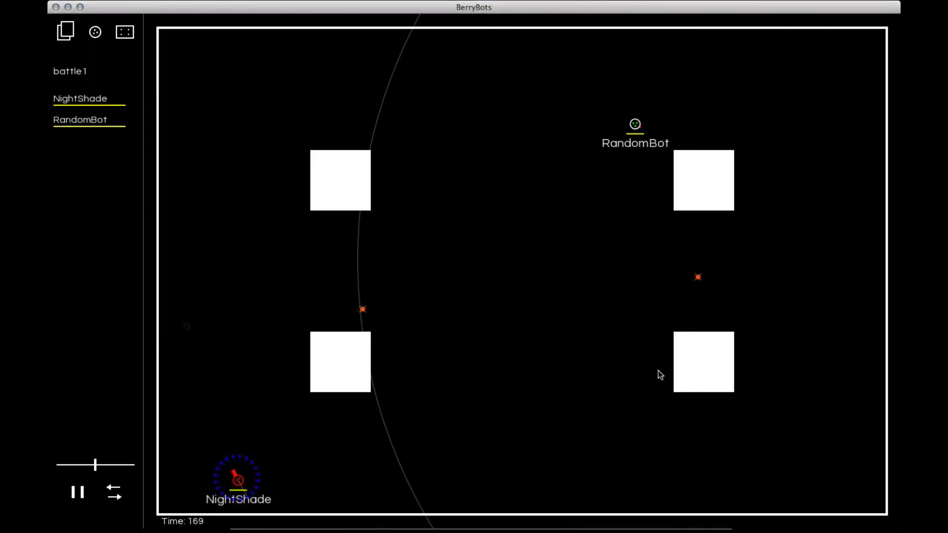
pyautogui.click(77, 492)
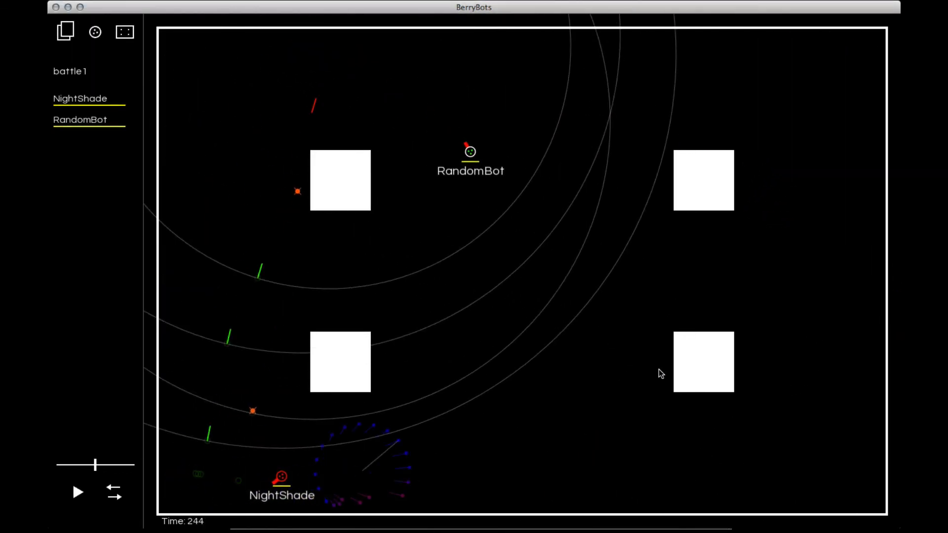
pyautogui.click(77, 492)
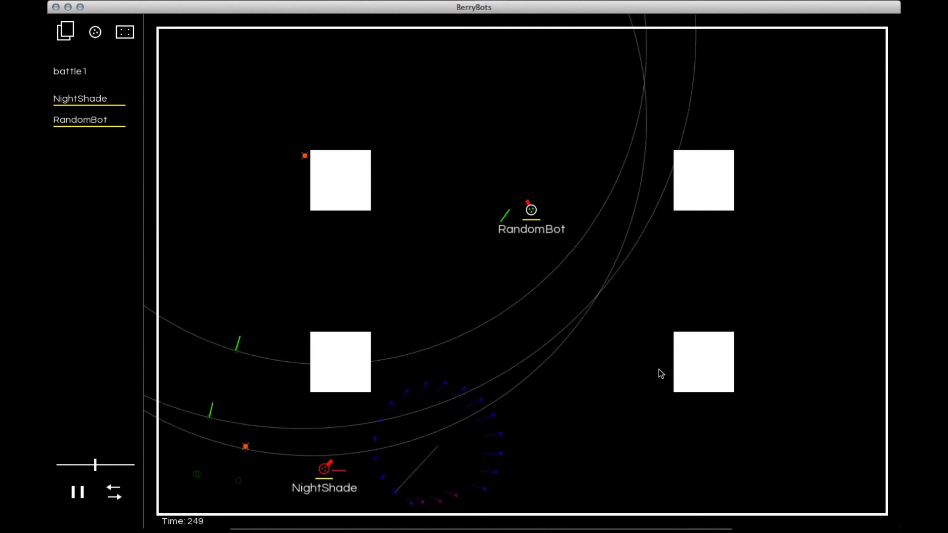
pyautogui.click(77, 493)
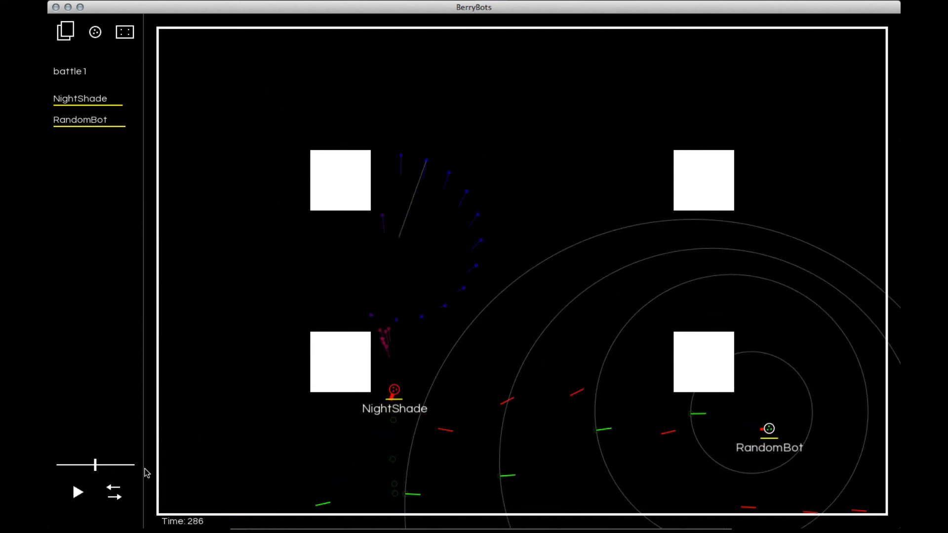
pyautogui.click(77, 492)
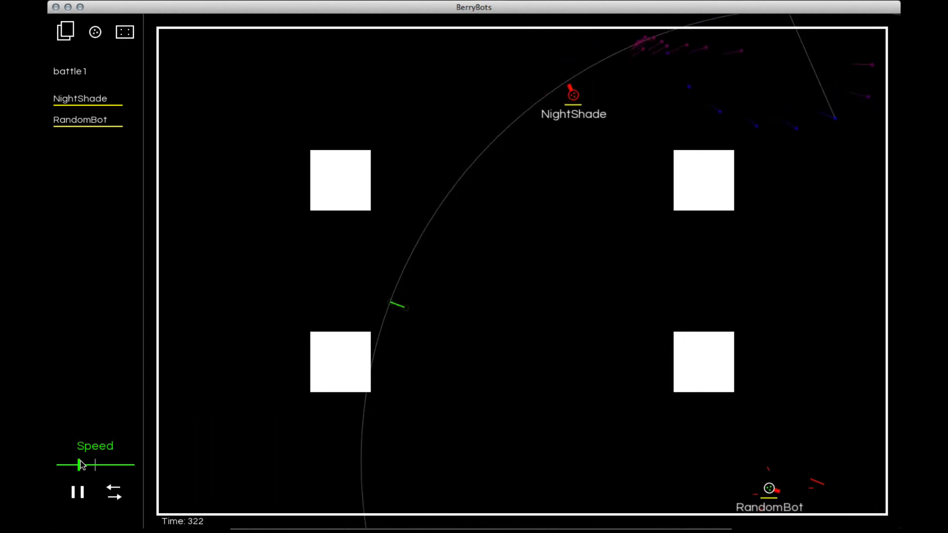
pyautogui.click(78, 491)
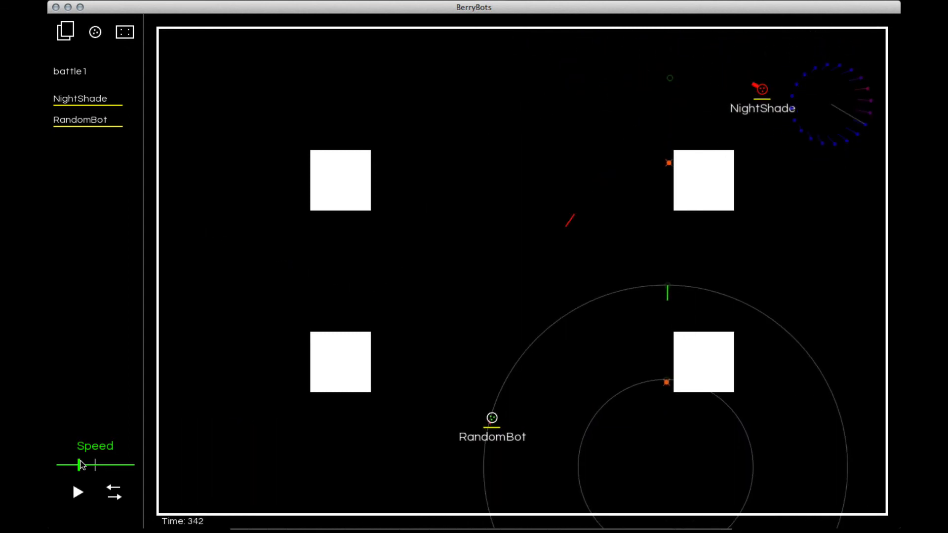
pyautogui.moveTo(263, 471)
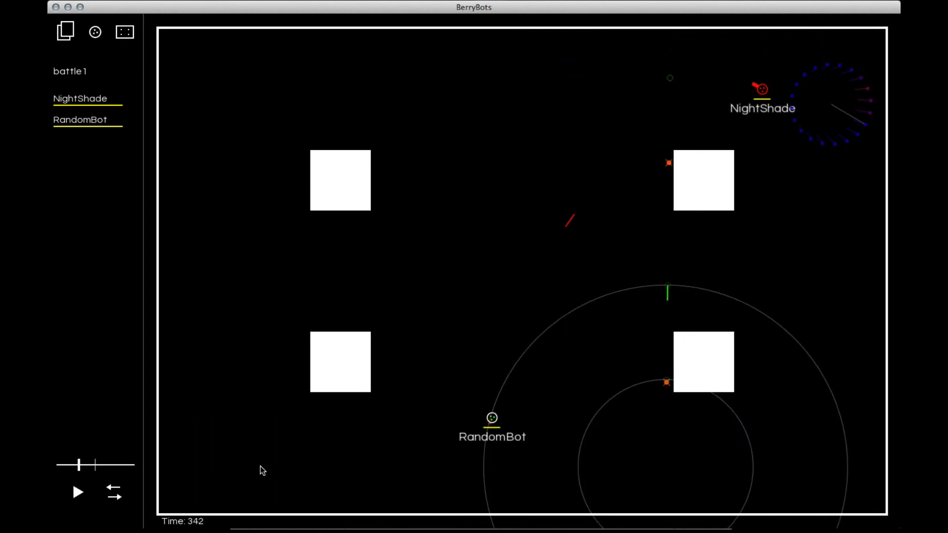
pyautogui.moveTo(575, 380)
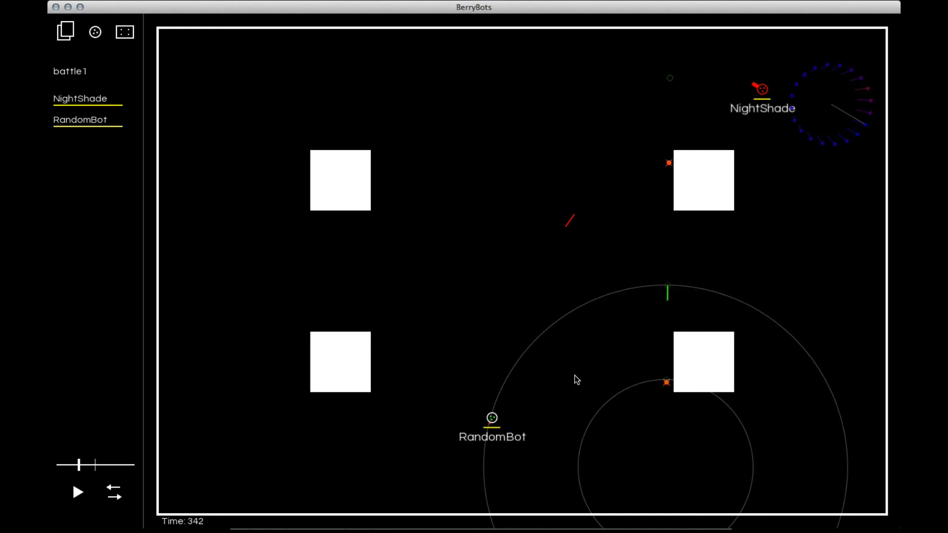
pyautogui.moveTo(747, 332)
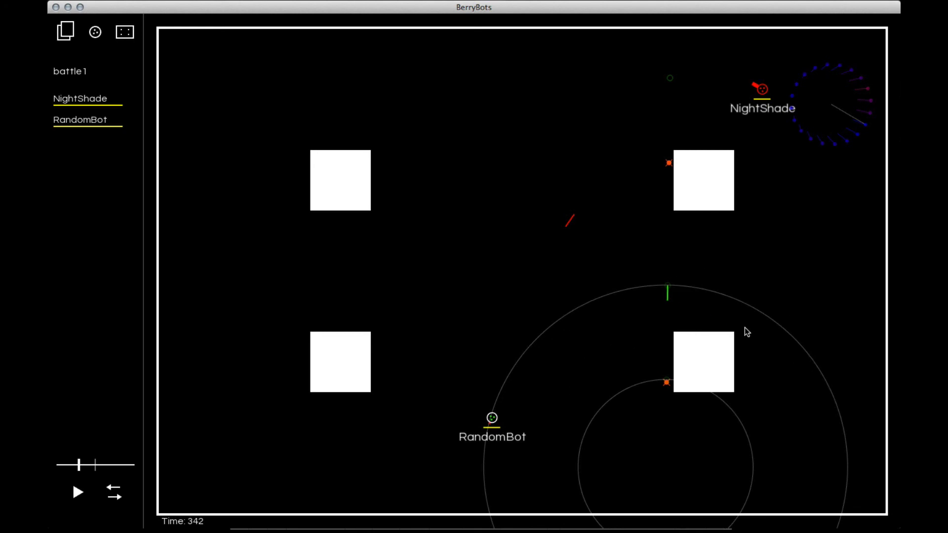
pyautogui.moveTo(499, 409)
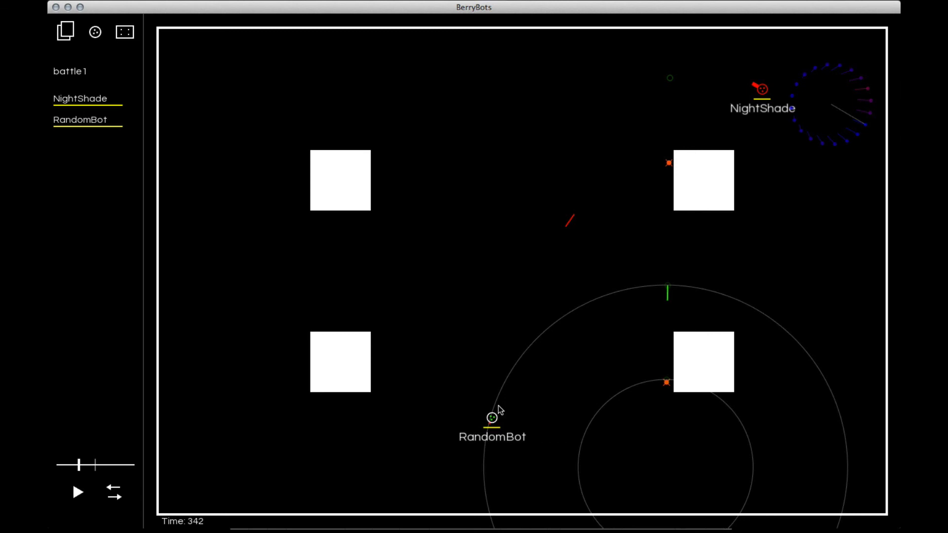
pyautogui.moveTo(834, 532)
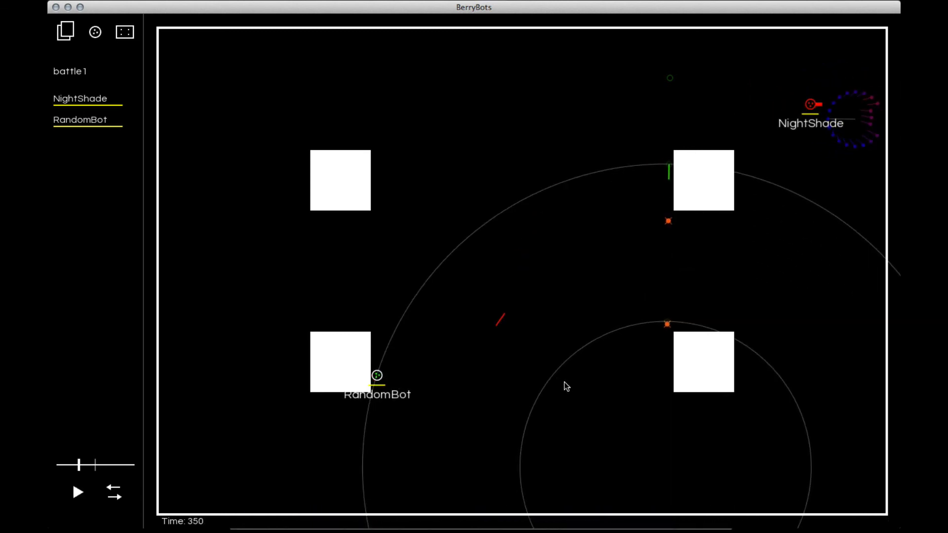
pyautogui.moveTo(611, 266)
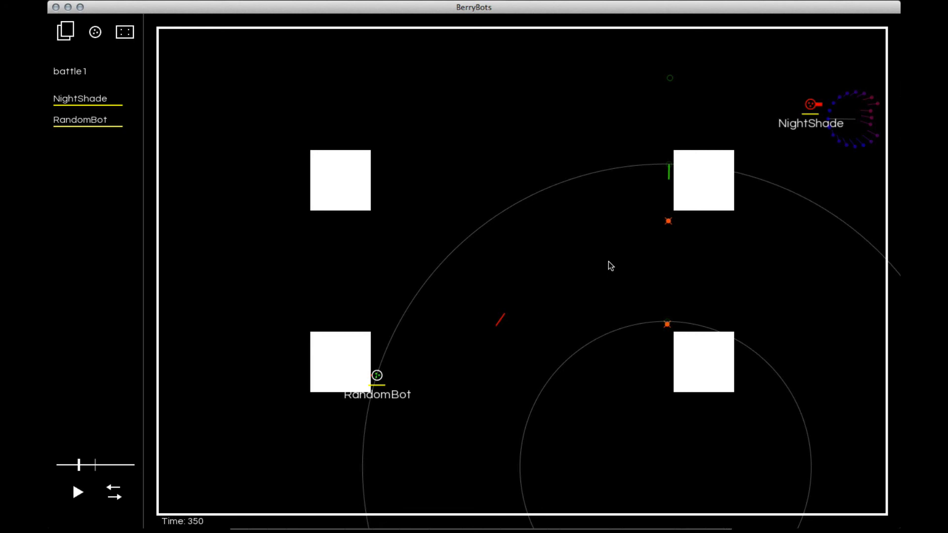
pyautogui.click(77, 492)
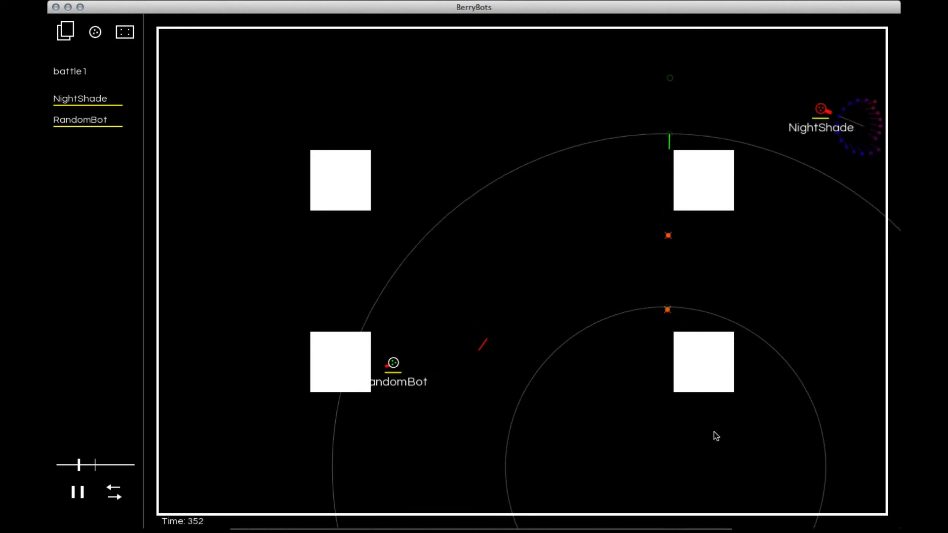
pyautogui.click(77, 492)
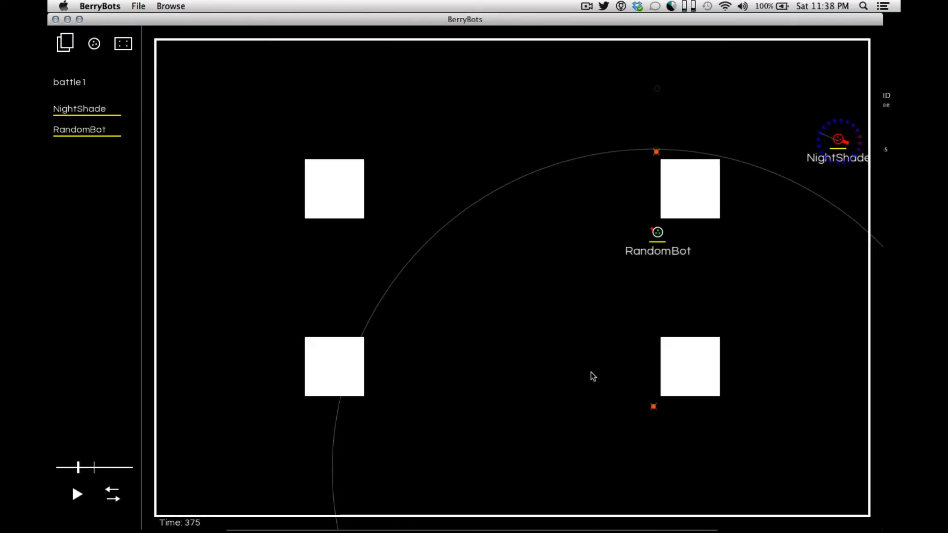
# Choose API Docs from the Browse menu to open the Lua API documentation in Chrome.
pyautogui.click(171, 6)
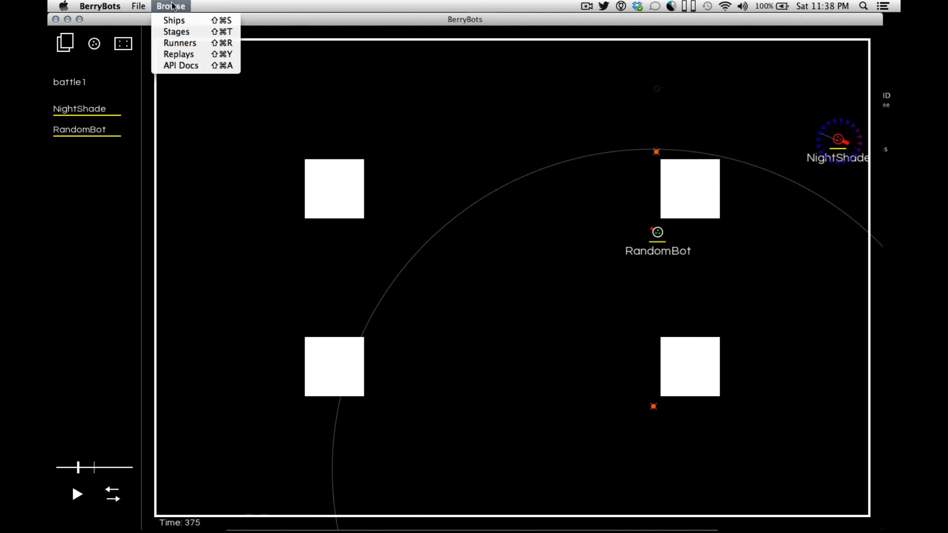
pyautogui.moveTo(176, 32)
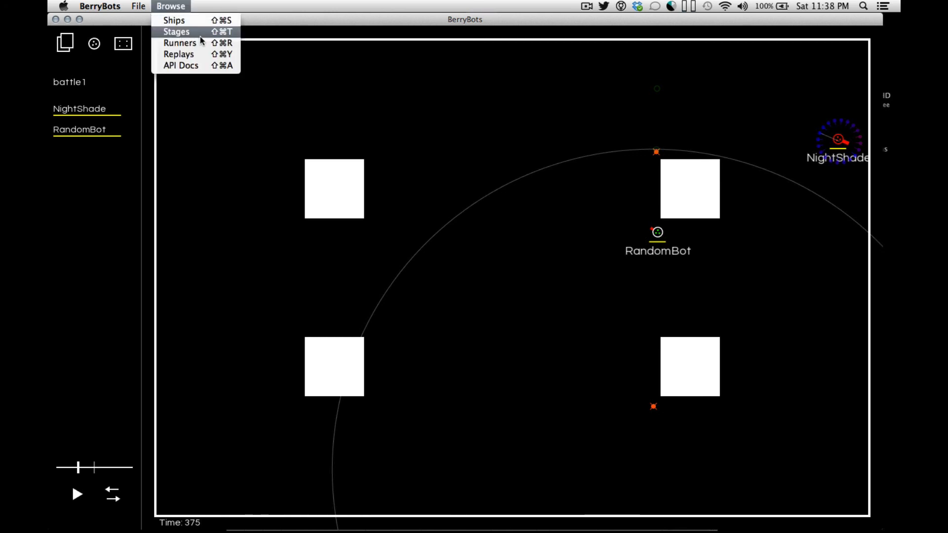
pyautogui.moveTo(196, 54)
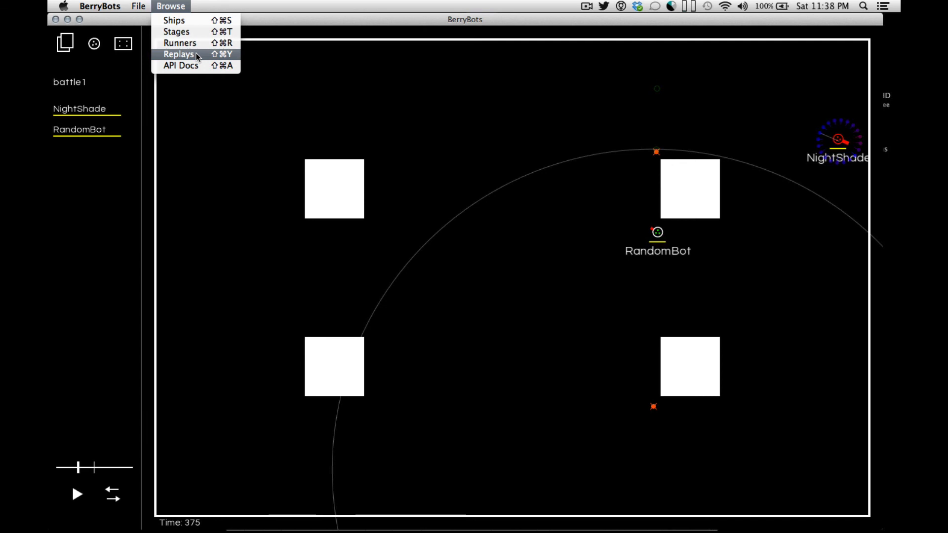
pyautogui.click(181, 65)
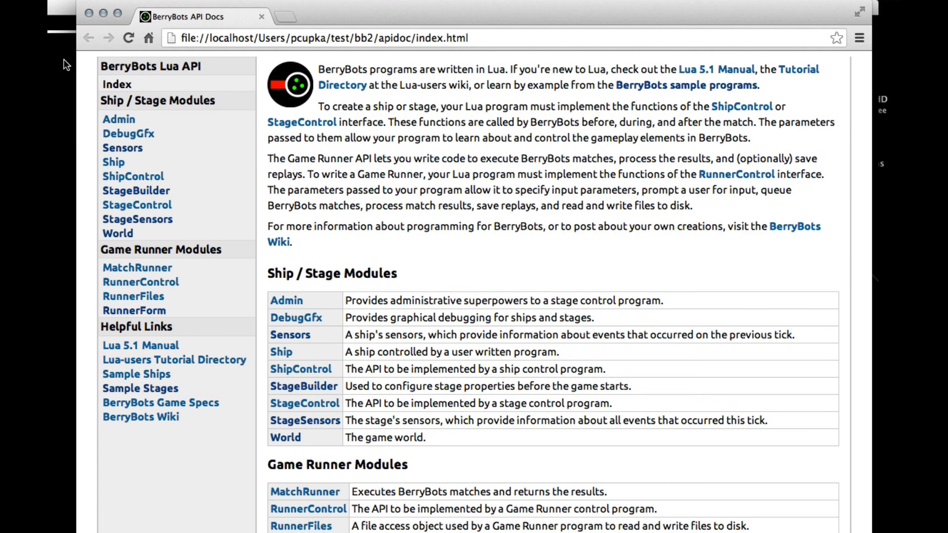
pyautogui.moveTo(313, 38)
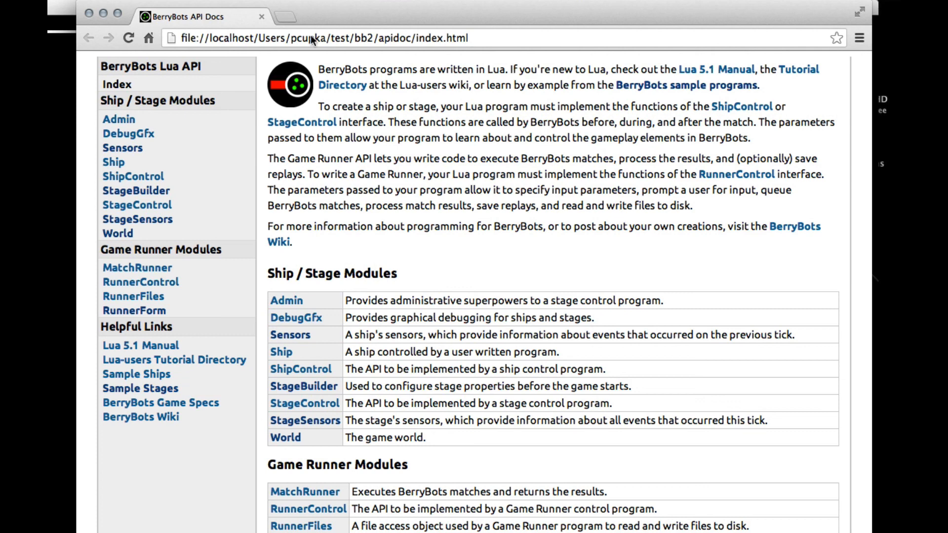
pyautogui.moveTo(189, 237)
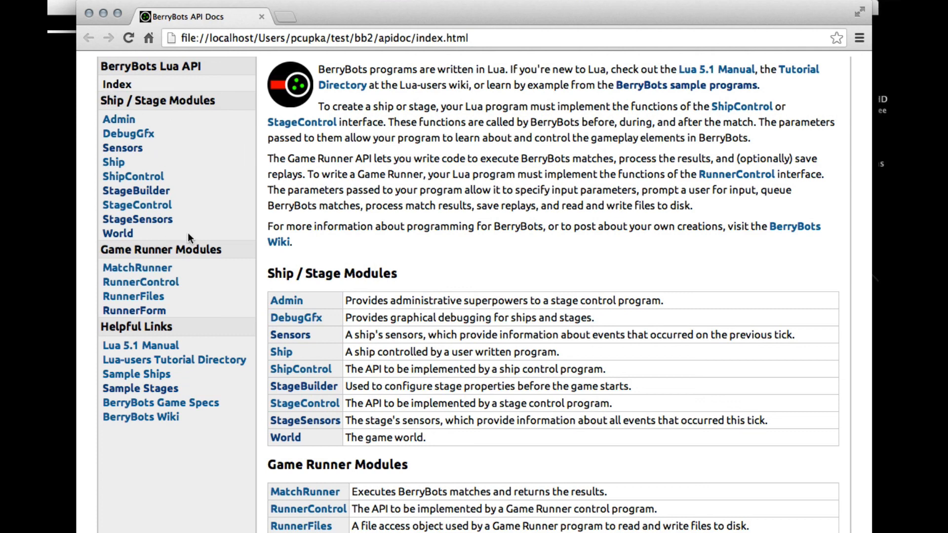
pyautogui.moveTo(117, 133)
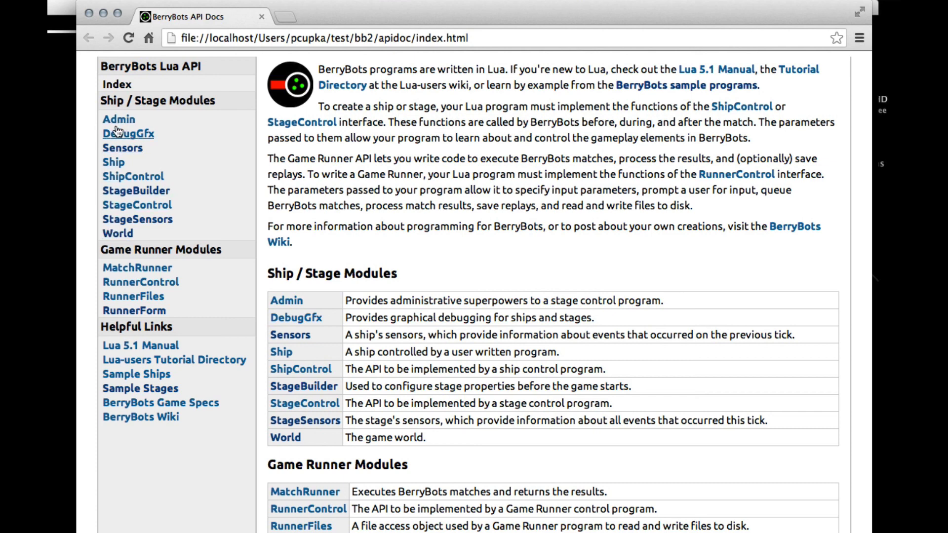
pyautogui.moveTo(202, 309)
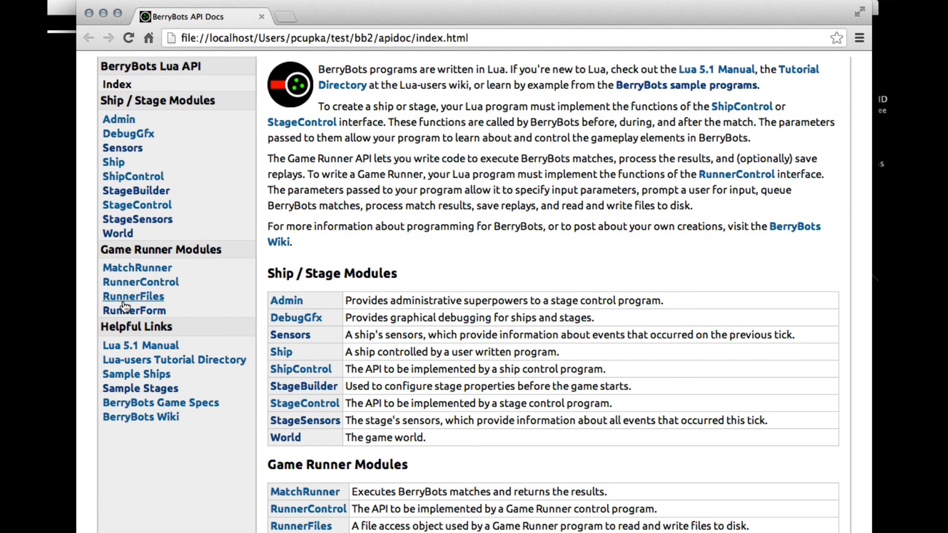
pyautogui.moveTo(133, 176)
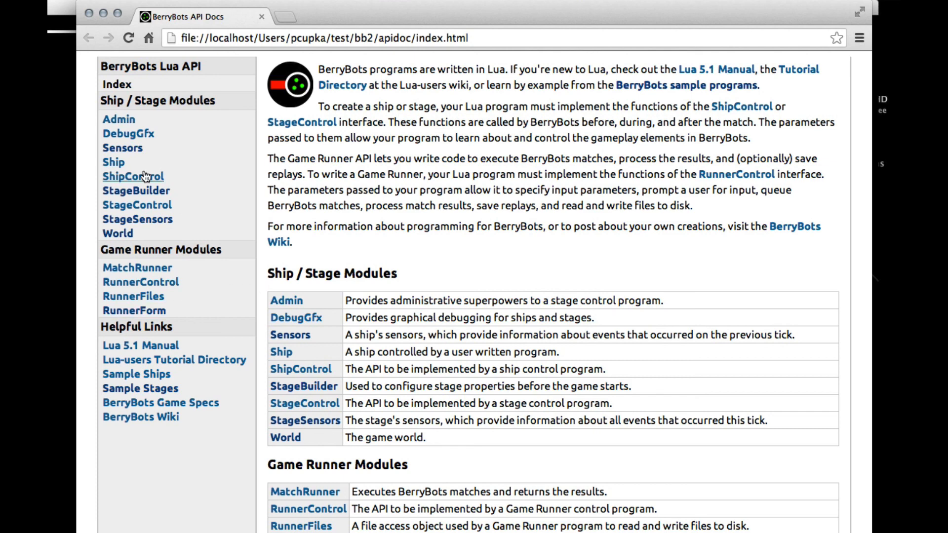
# View the ShipControl, StageControl and RunnerControl module pages in turn from the docs sidebar.
pyautogui.click(133, 176)
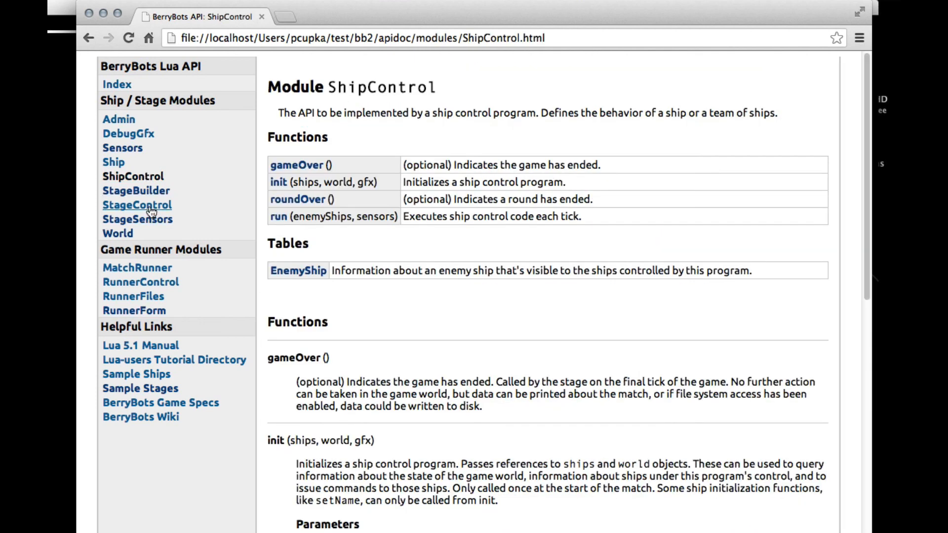
pyautogui.click(137, 204)
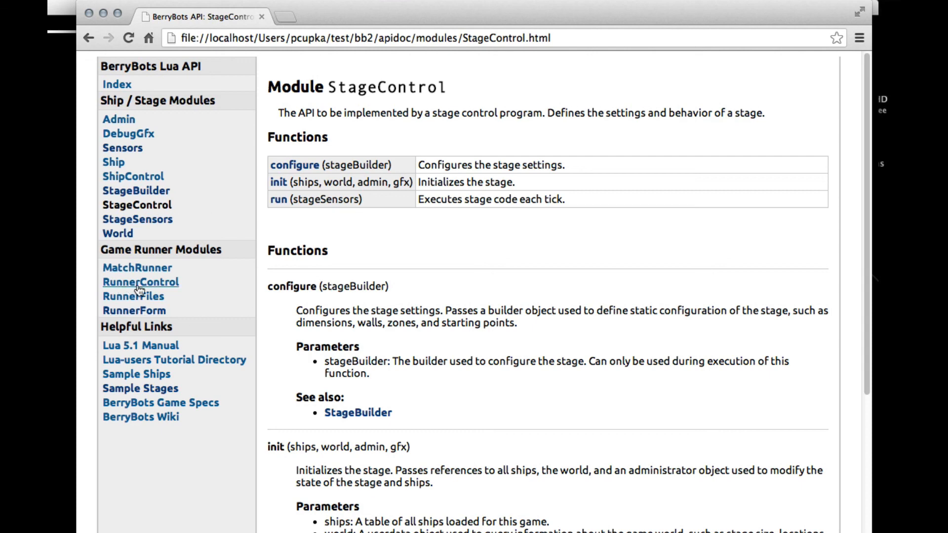
pyautogui.click(140, 282)
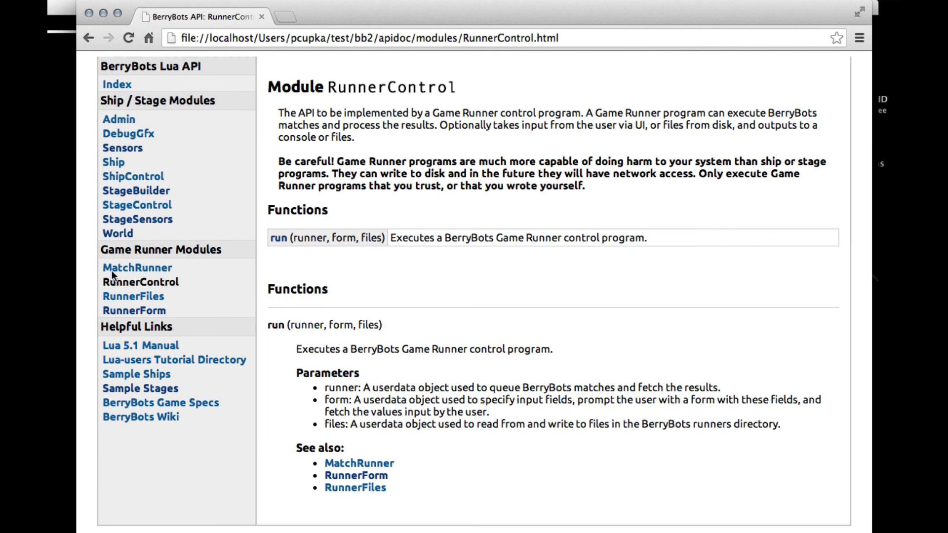
pyautogui.moveTo(137, 268)
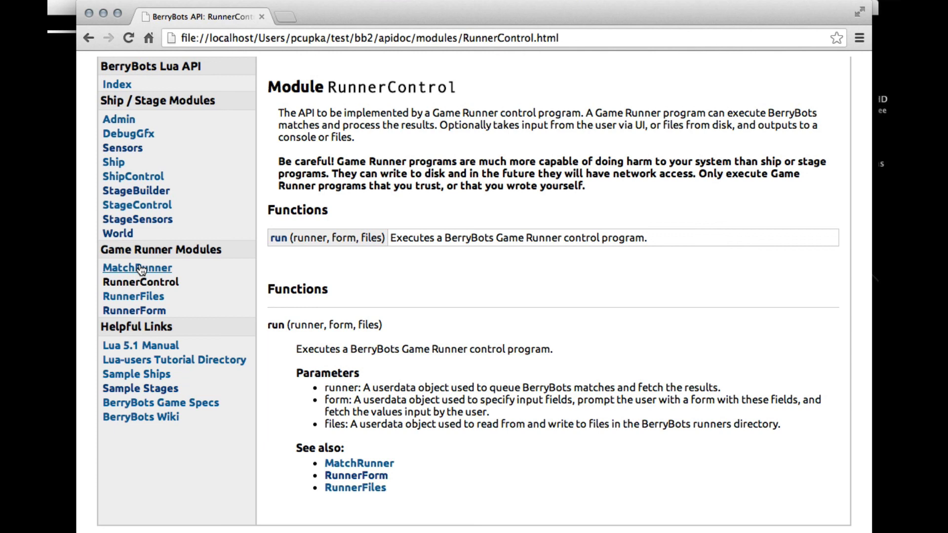